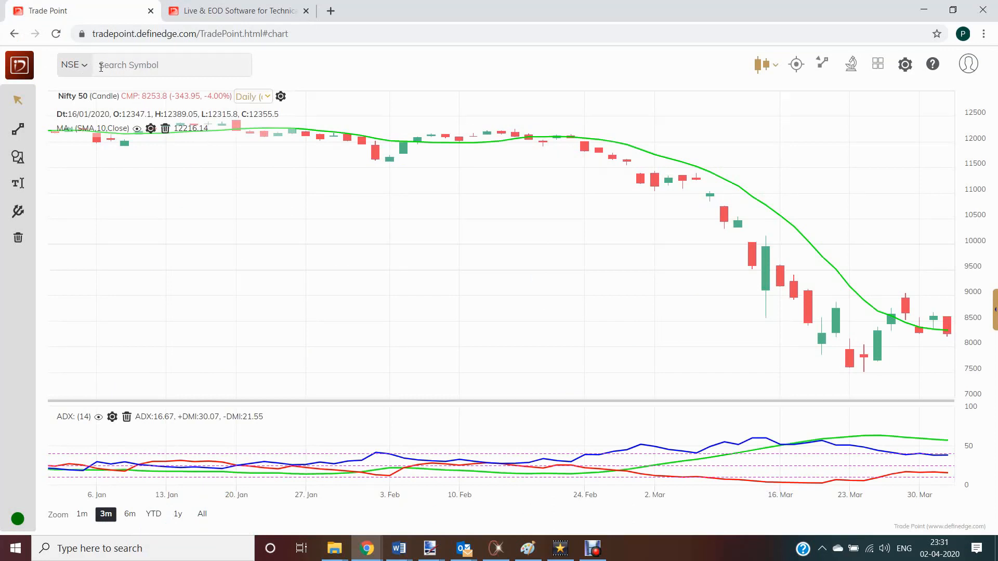
- Switch the symbol exchange from NSE to MF and delete the SMA and ADX indicators
{"action": "left_click", "coordinate": [72, 65]}
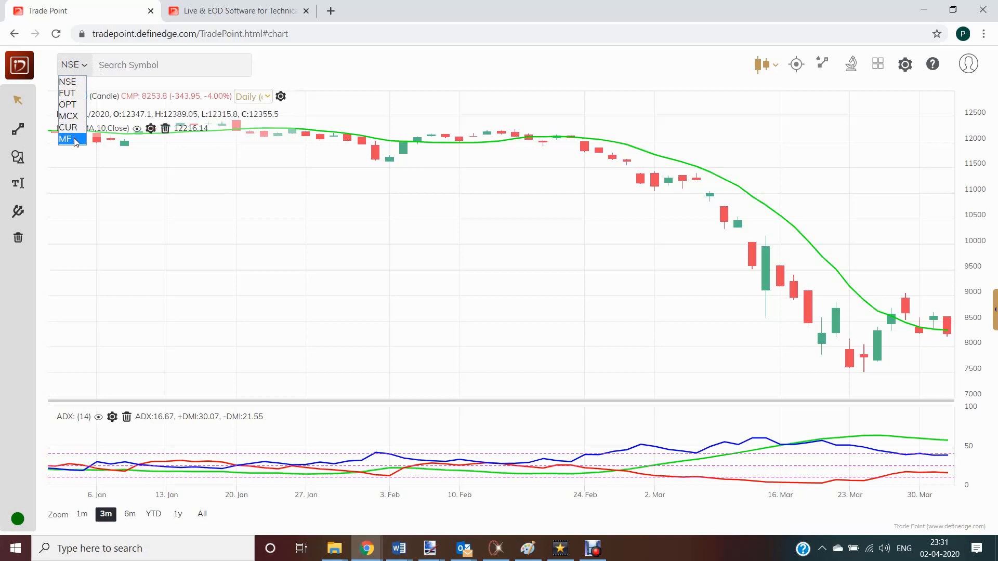
{"action": "left_click", "coordinate": [65, 139]}
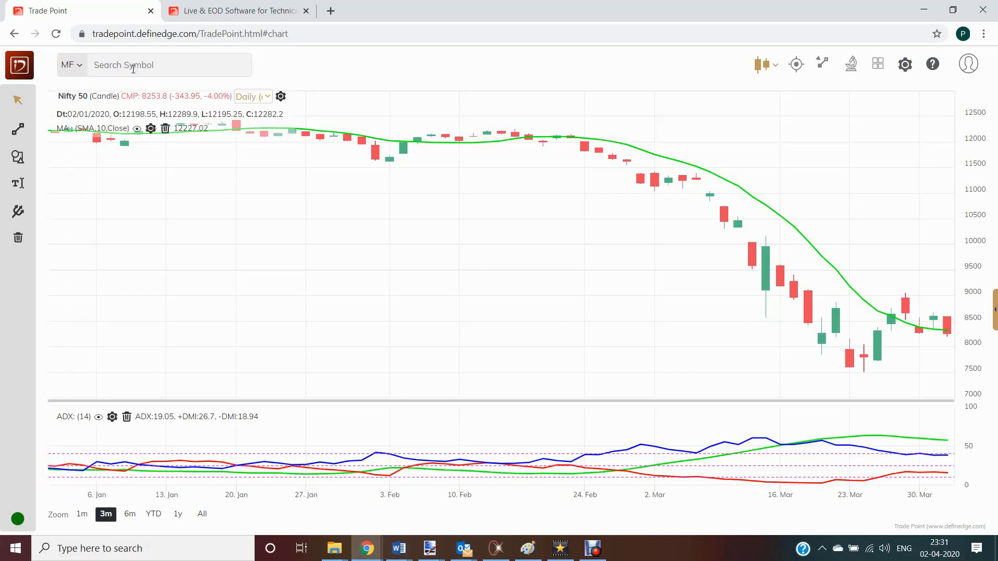
{"action": "mouse_move", "coordinate": [126, 417]}
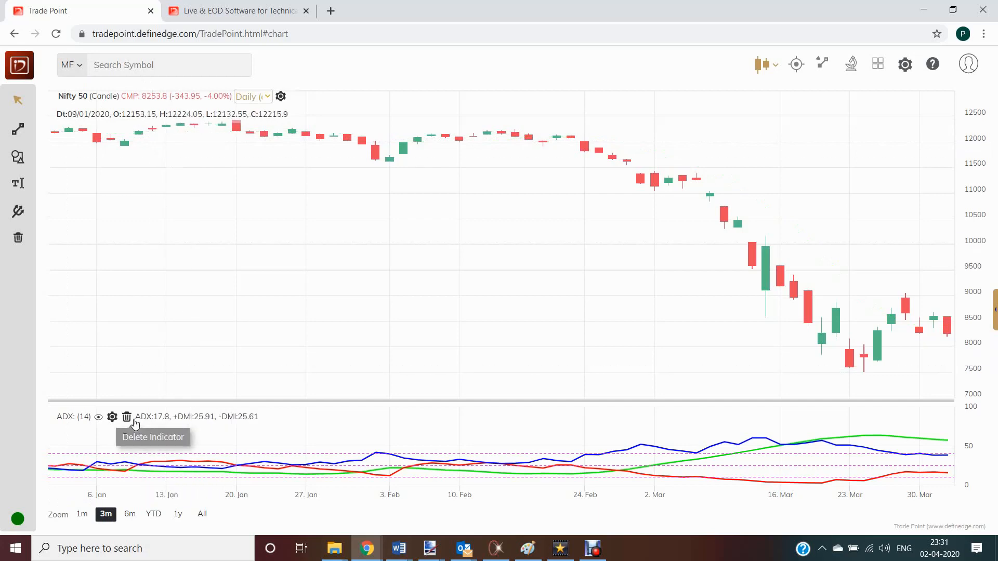
{"action": "left_click", "coordinate": [127, 417]}
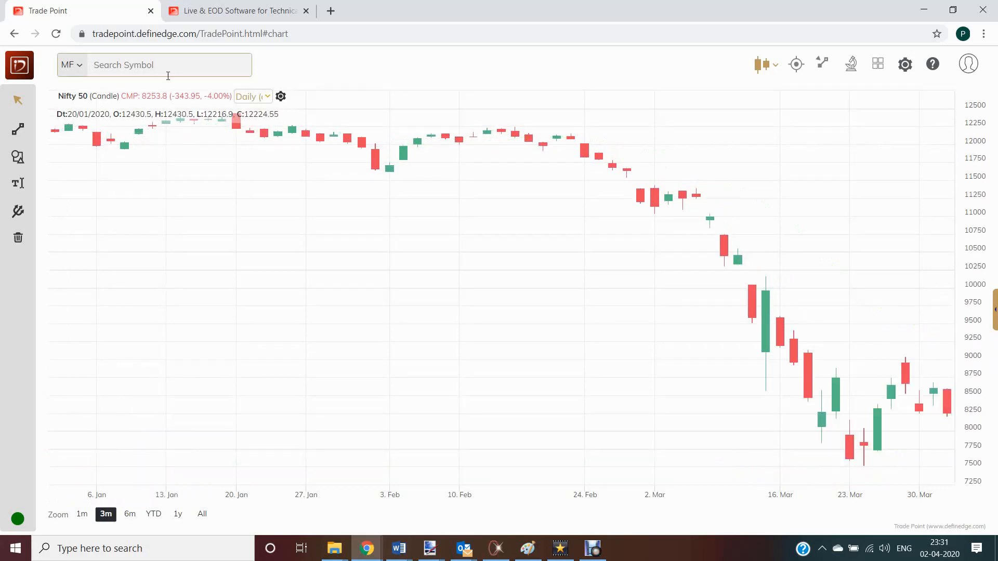
- Open SBI BlueChip Fund-Reg(G) from a 'sbi blue' search and switch to monthly candles
{"action": "type", "text": "sbi b"}
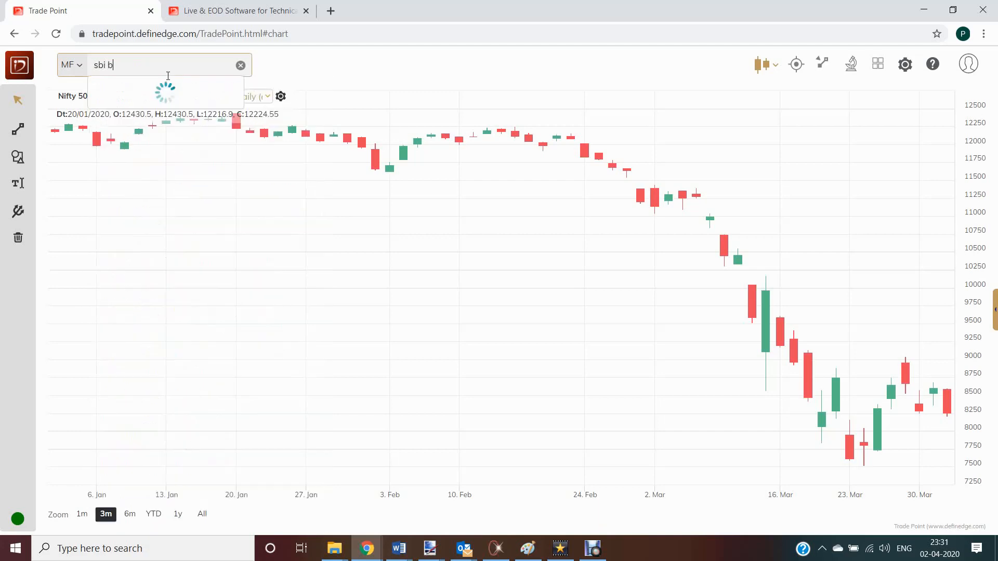
{"action": "type", "text": "lue"}
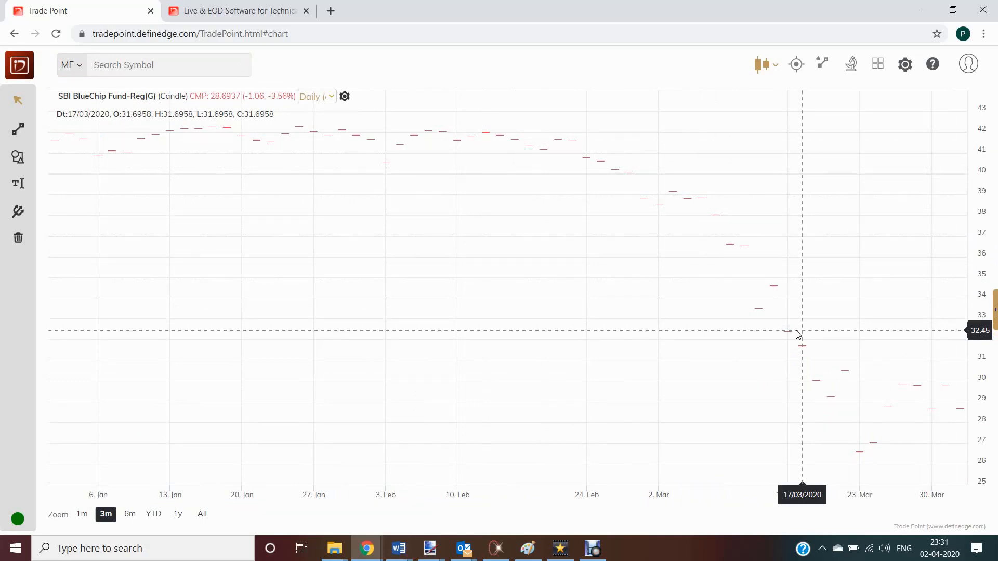
{"action": "mouse_move", "coordinate": [791, 253]}
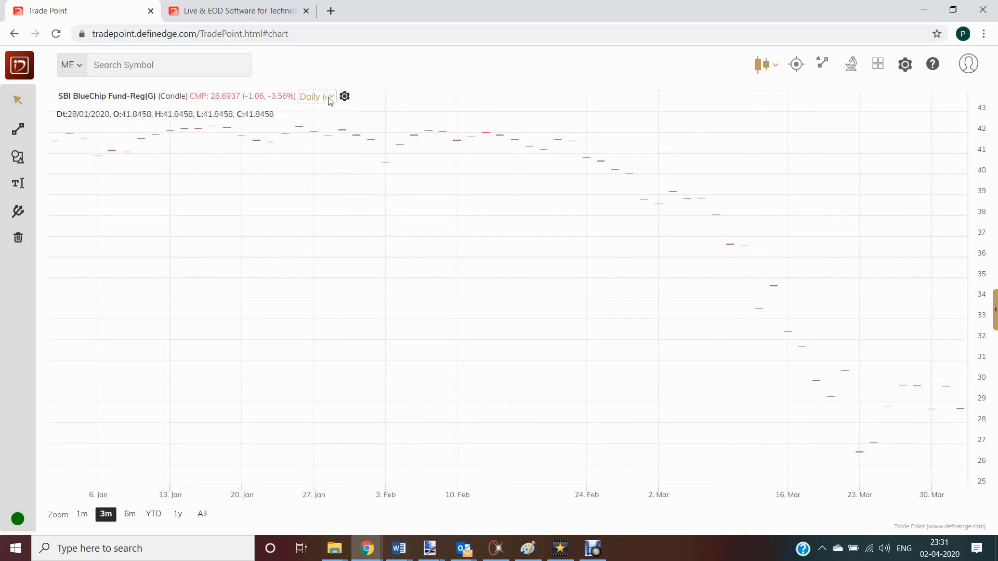
{"action": "left_click", "coordinate": [316, 96]}
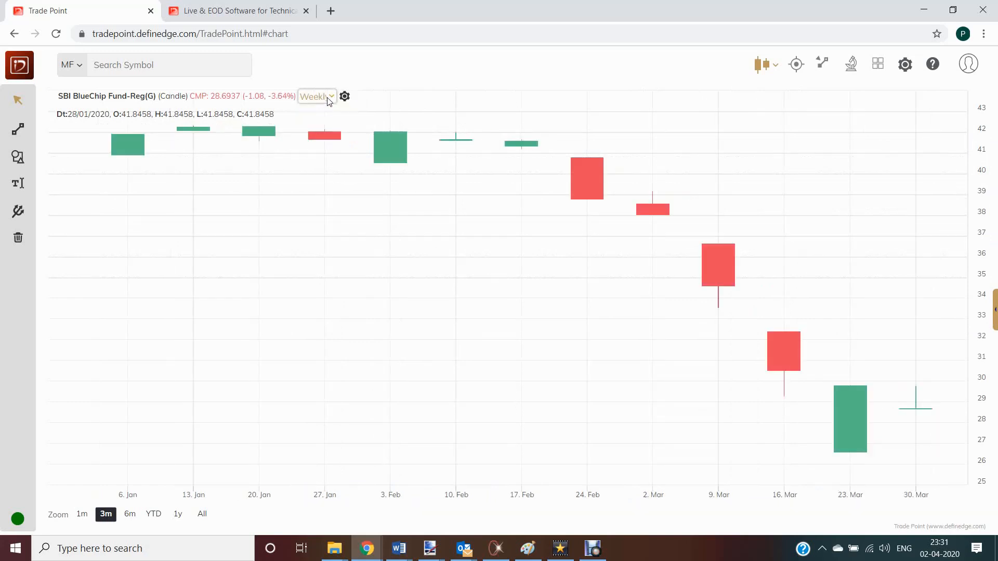
{"action": "left_click", "coordinate": [316, 96]}
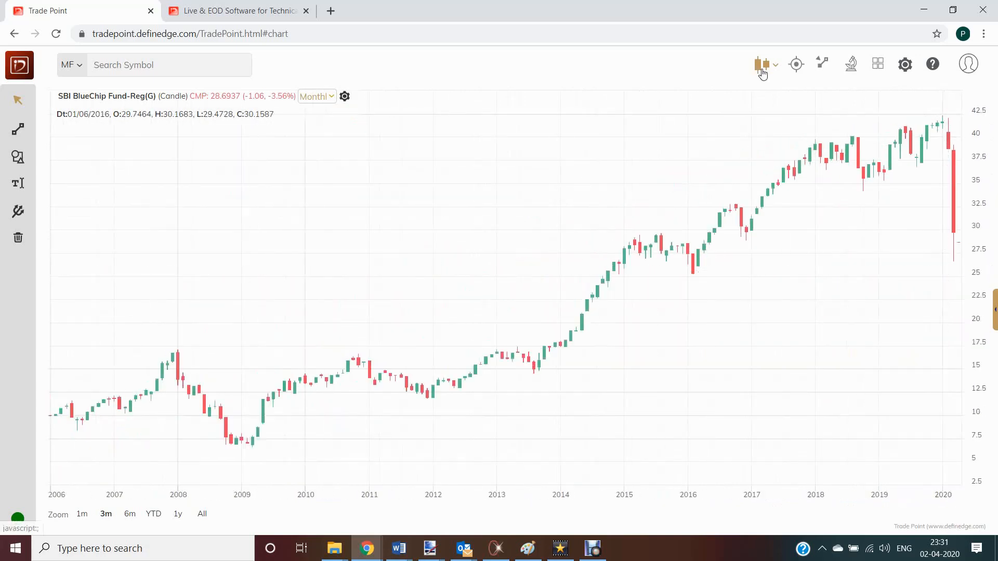
- Create a Line chart of SBI BlueChip Fund-Reg(G)
{"action": "left_click", "coordinate": [762, 63]}
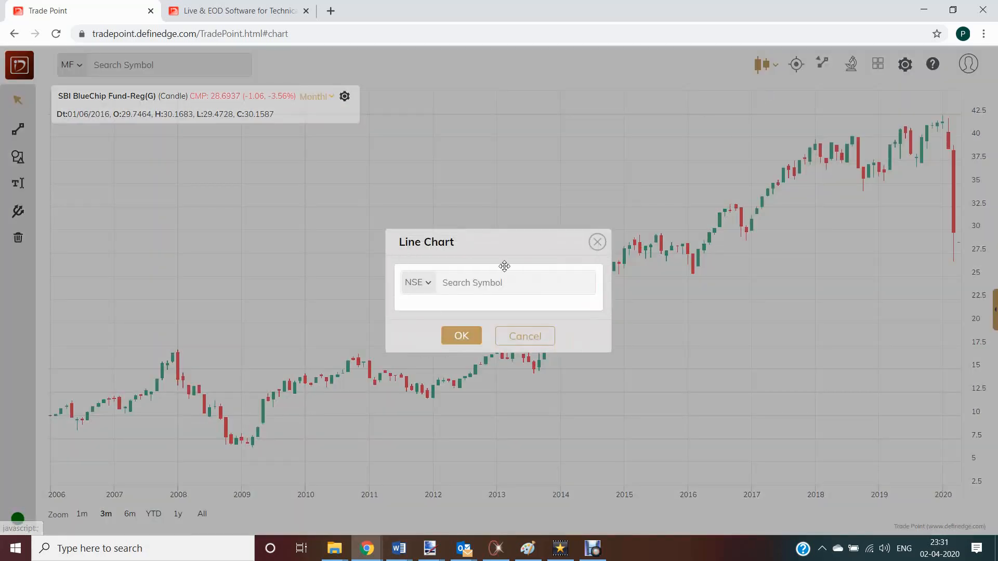
{"action": "type", "text": "s"}
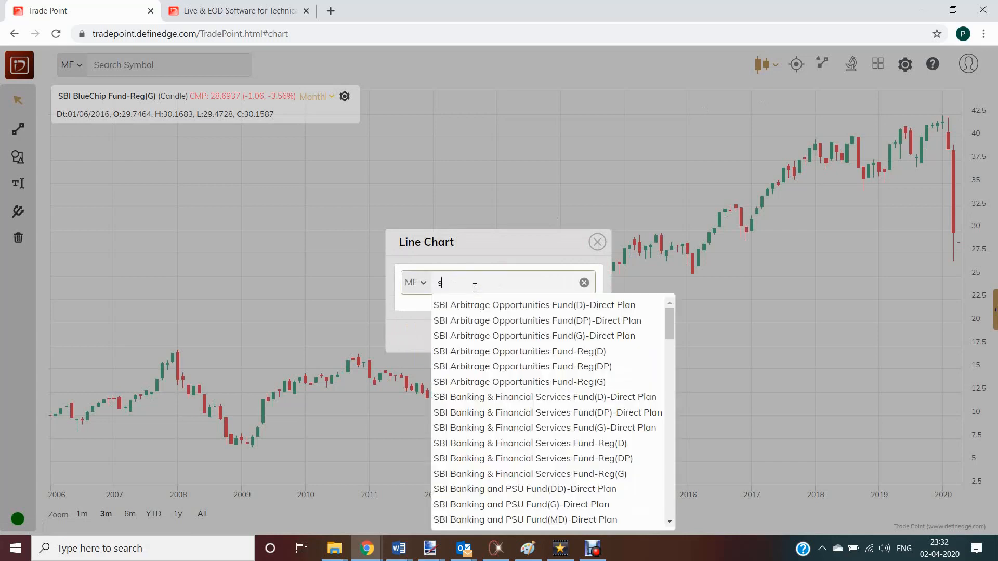
{"action": "left_click", "coordinate": [582, 283]}
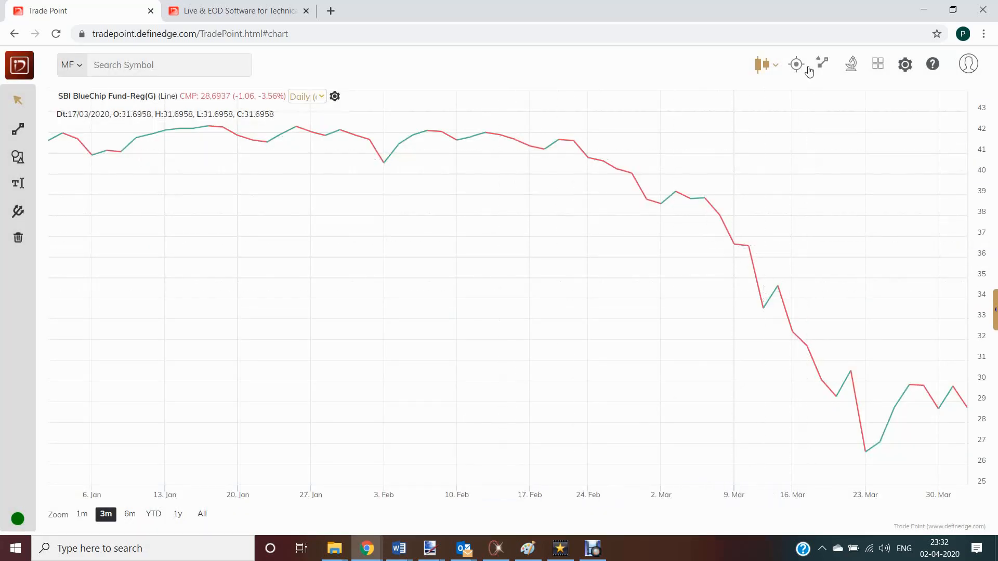
- Add a Single Moving Average indicator with period 50 to the line chart
{"action": "left_click", "coordinate": [821, 64]}
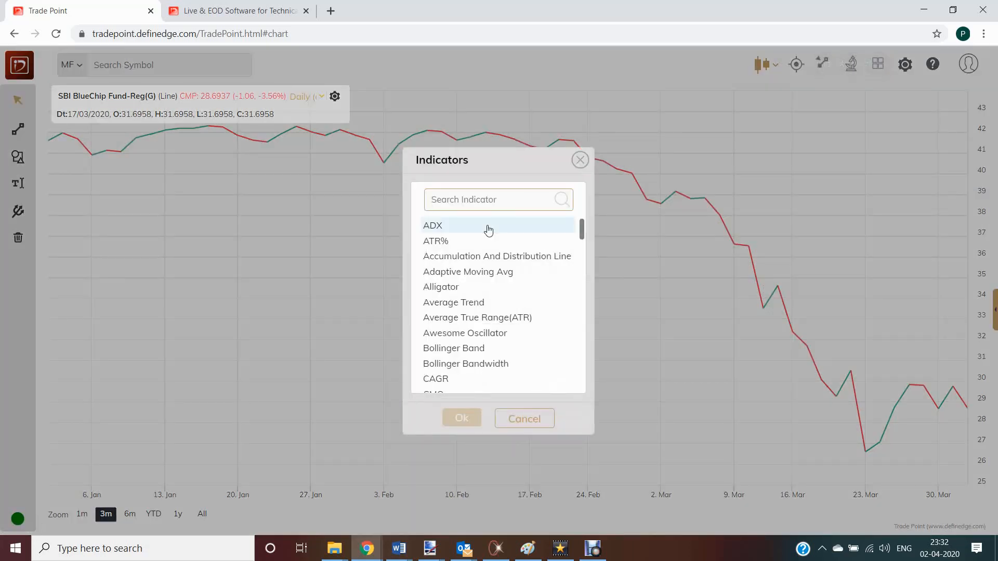
{"action": "type", "text": "si"}
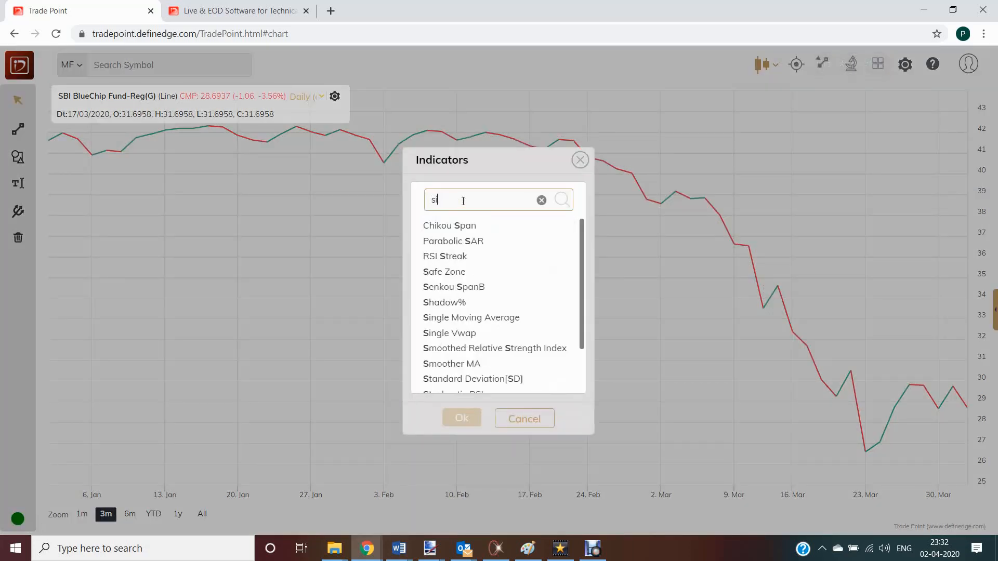
{"action": "left_click", "coordinate": [471, 317]}
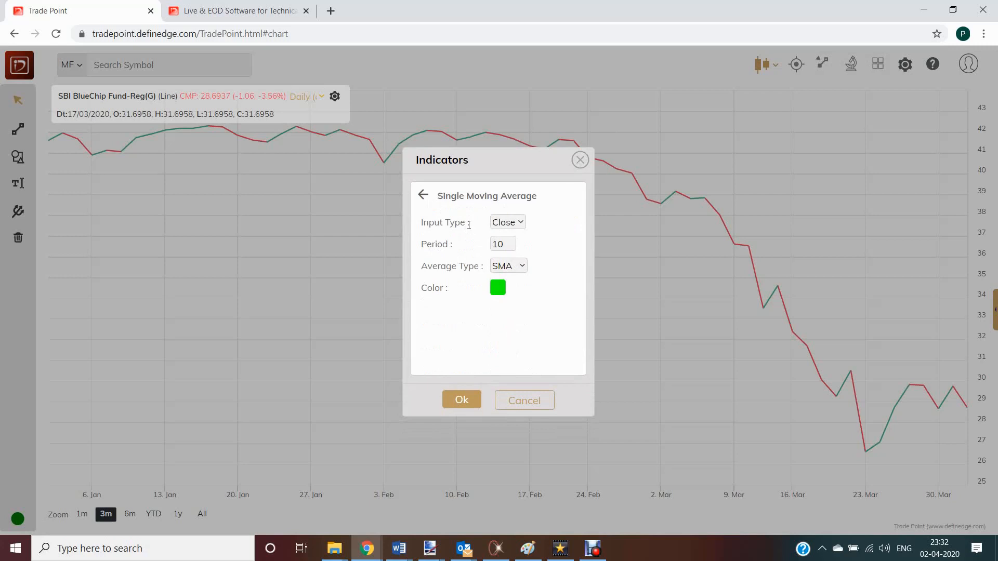
{"action": "left_click", "coordinate": [502, 243]}
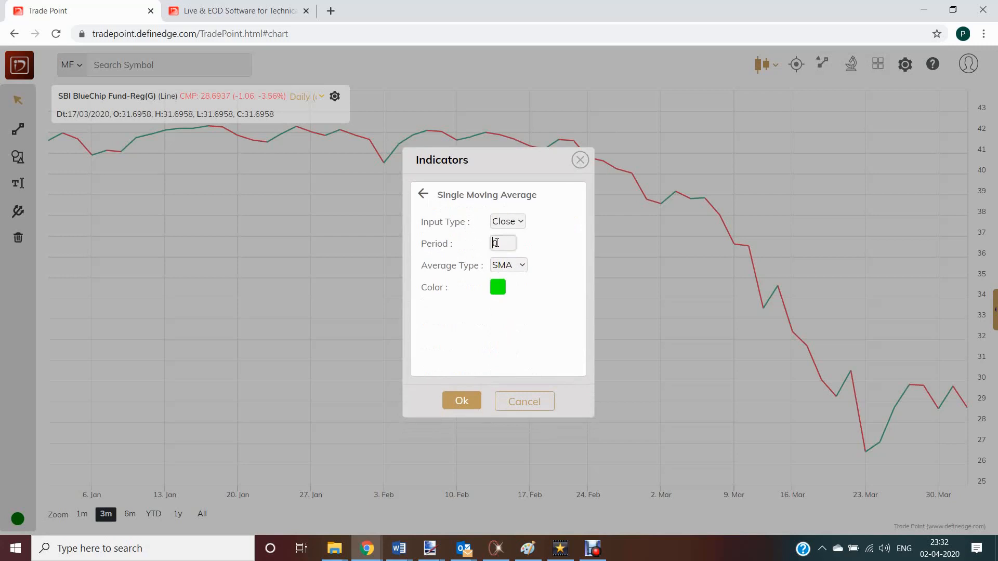
{"action": "type", "text": "50"}
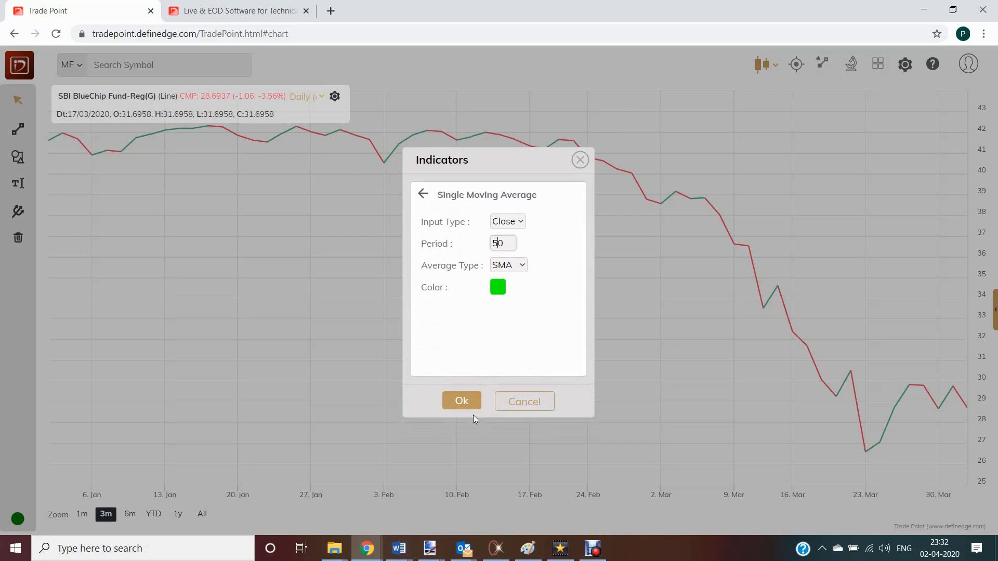
{"action": "left_click", "coordinate": [462, 400]}
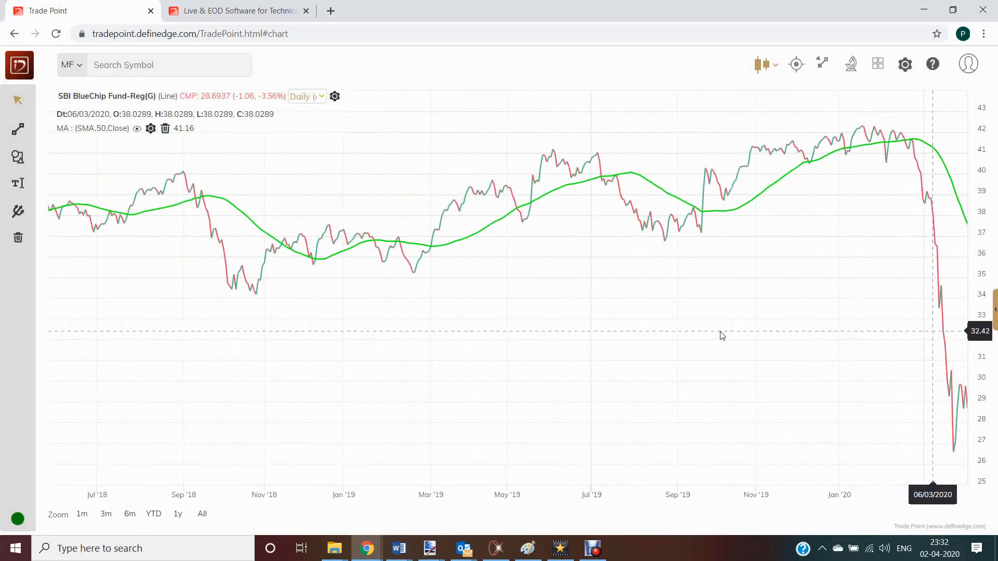
- Chart SBI BlueChip Fund-Reg(G) as a 0.25% x 3 point-and-figure chart
{"action": "left_click", "coordinate": [762, 64]}
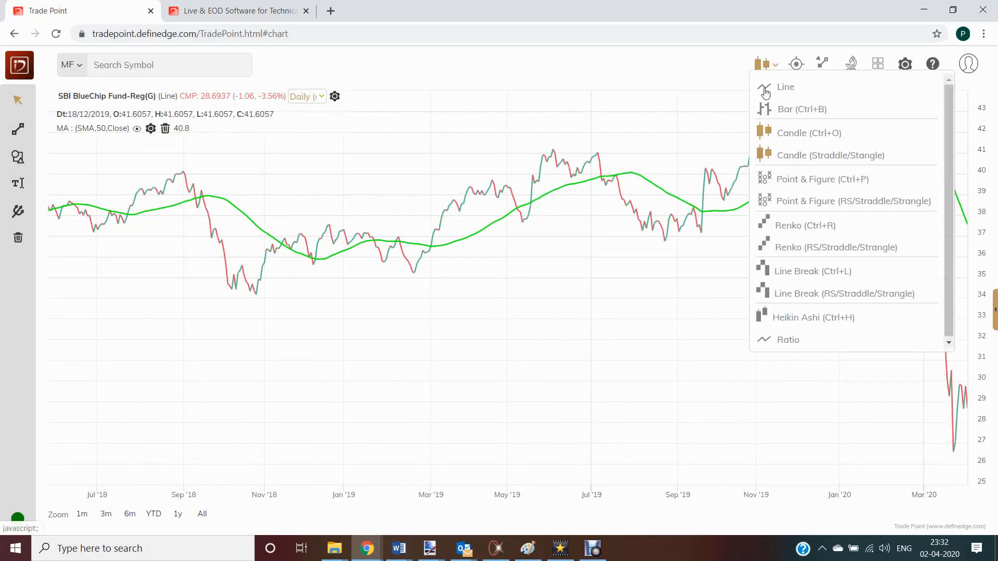
{"action": "mouse_move", "coordinate": [788, 192]}
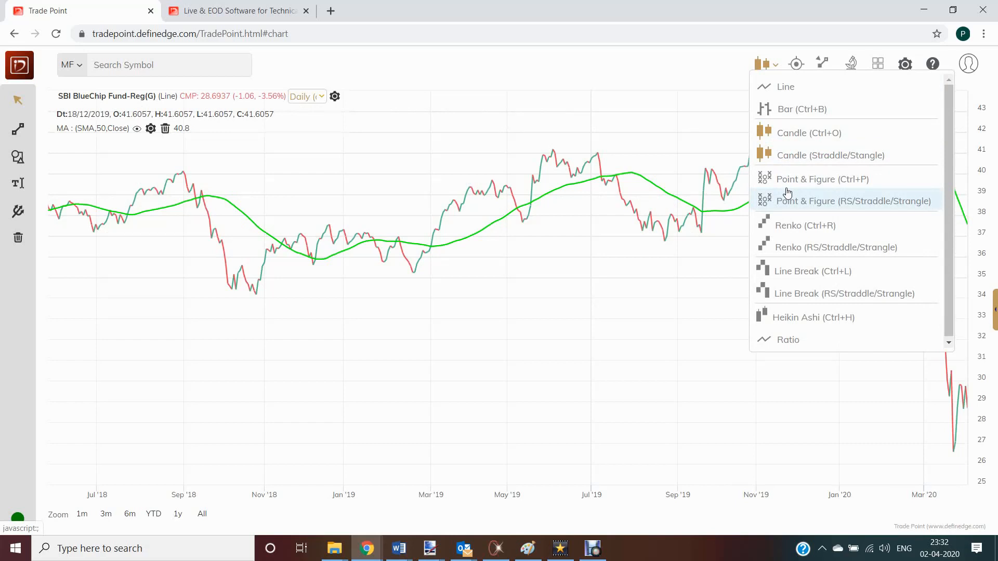
{"action": "mouse_move", "coordinate": [820, 179]}
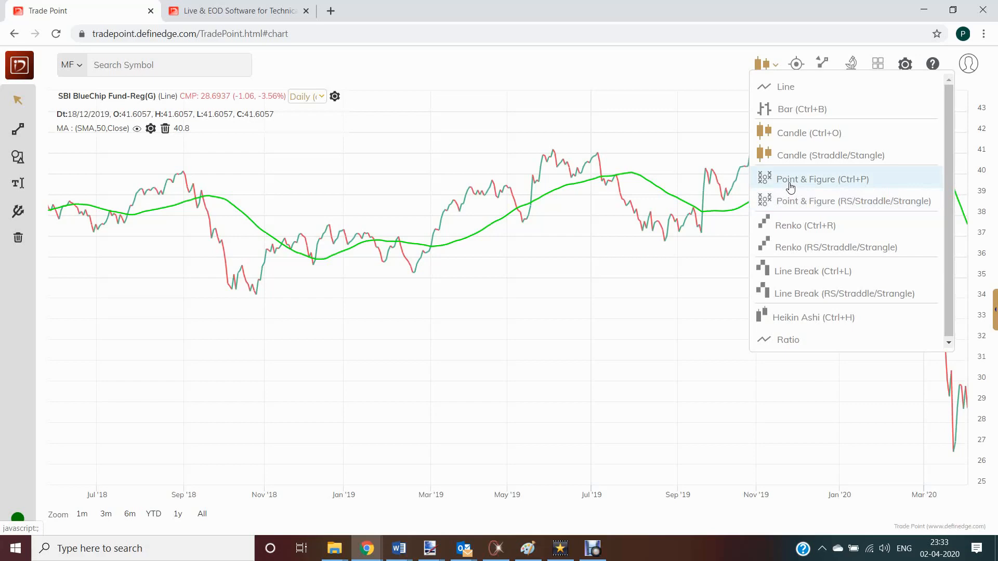
{"action": "left_click", "coordinate": [821, 179]}
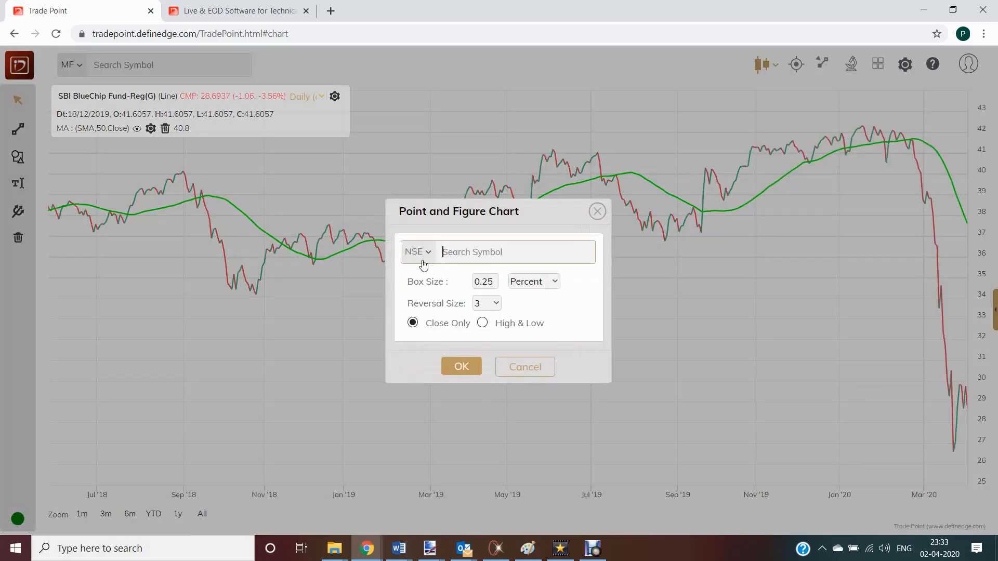
{"action": "type", "text": "SBI BlueChip Fund-Reg(G)"}
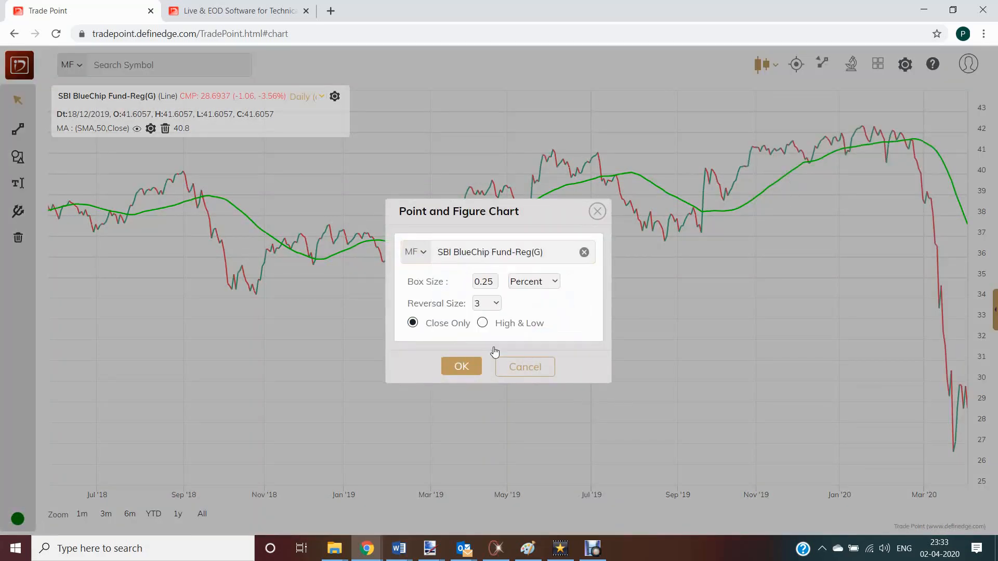
{"action": "left_click", "coordinate": [461, 365]}
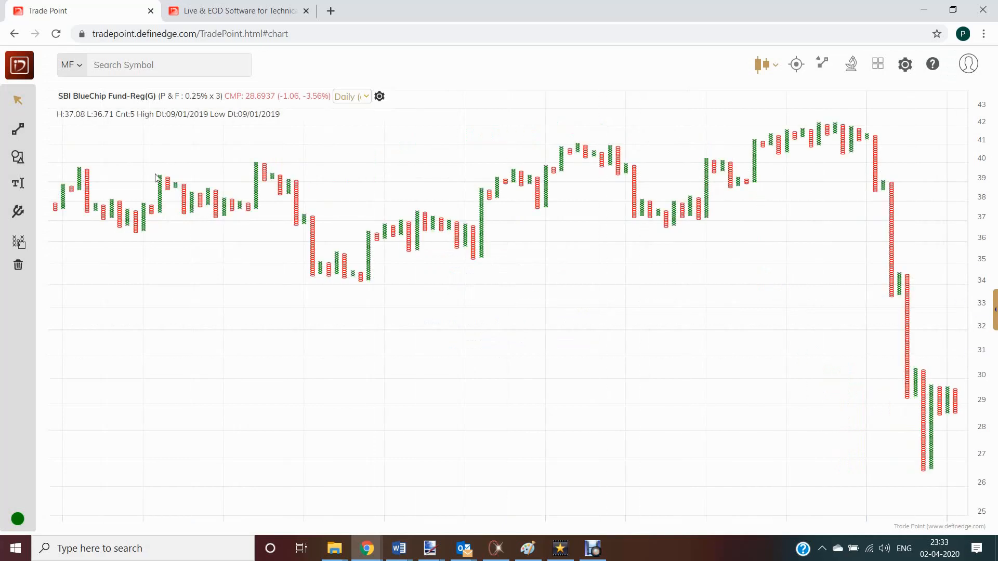
{"action": "mouse_move", "coordinate": [18, 241]}
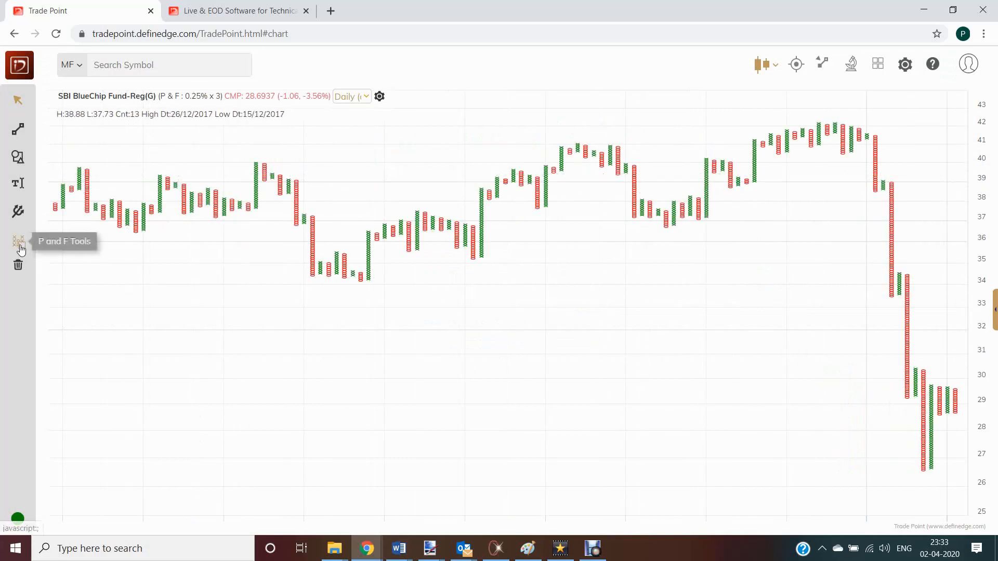
- Draw a trendline with the P&F tools and add a 10-period Single Moving Average
{"action": "left_click", "coordinate": [18, 242]}
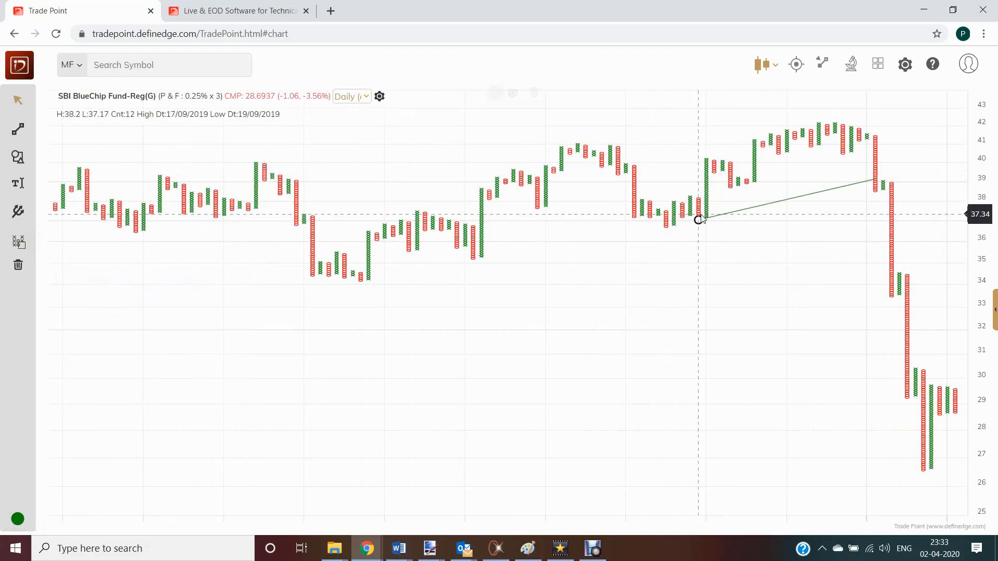
{"action": "mouse_move", "coordinate": [796, 64]}
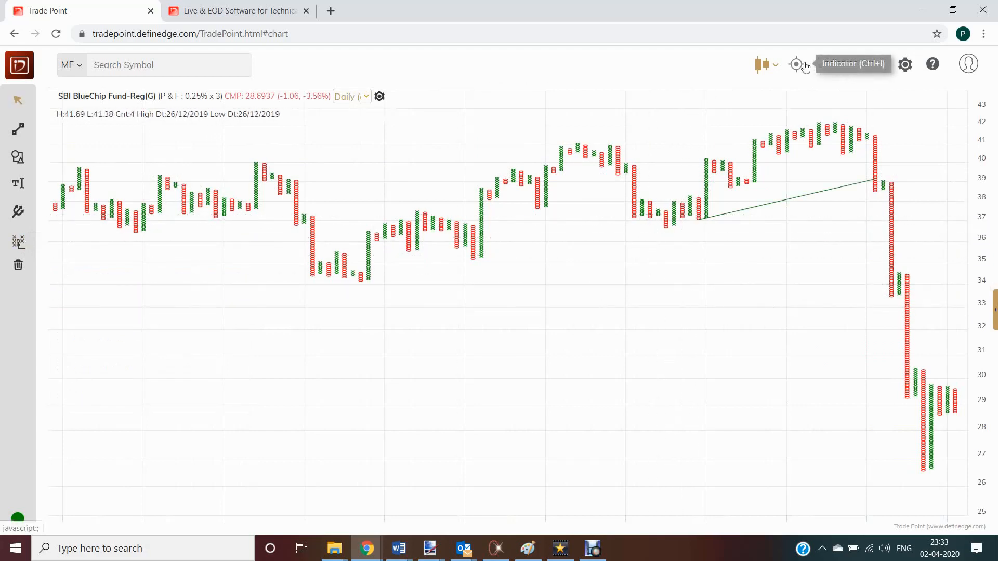
{"action": "type", "text": "si"}
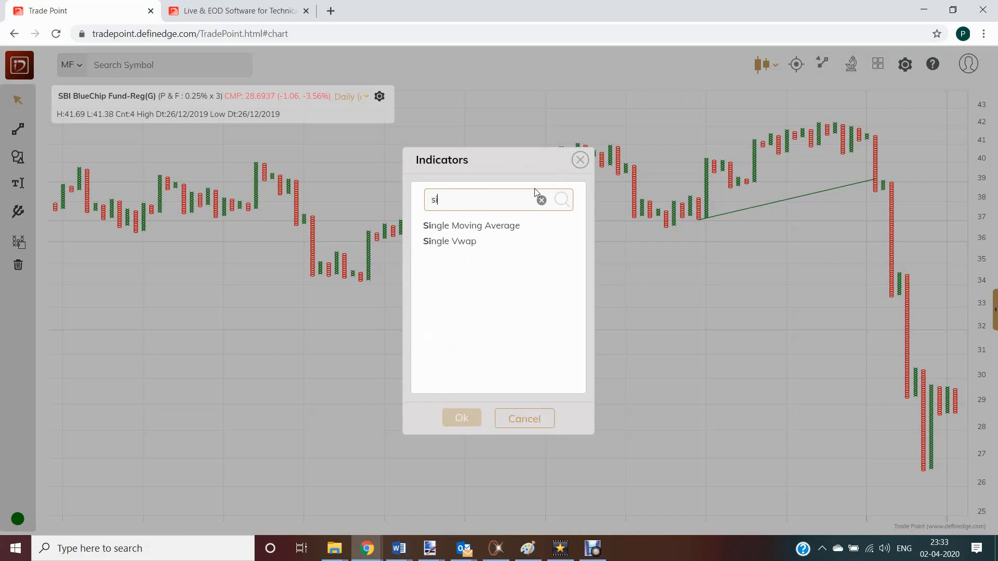
{"action": "type", "text": "n"}
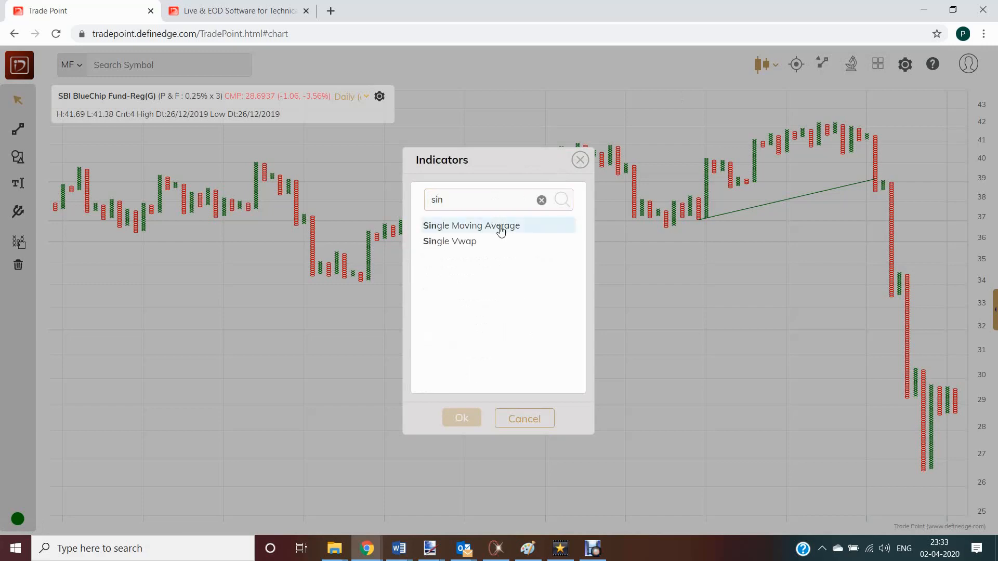
{"action": "left_click", "coordinate": [471, 225]}
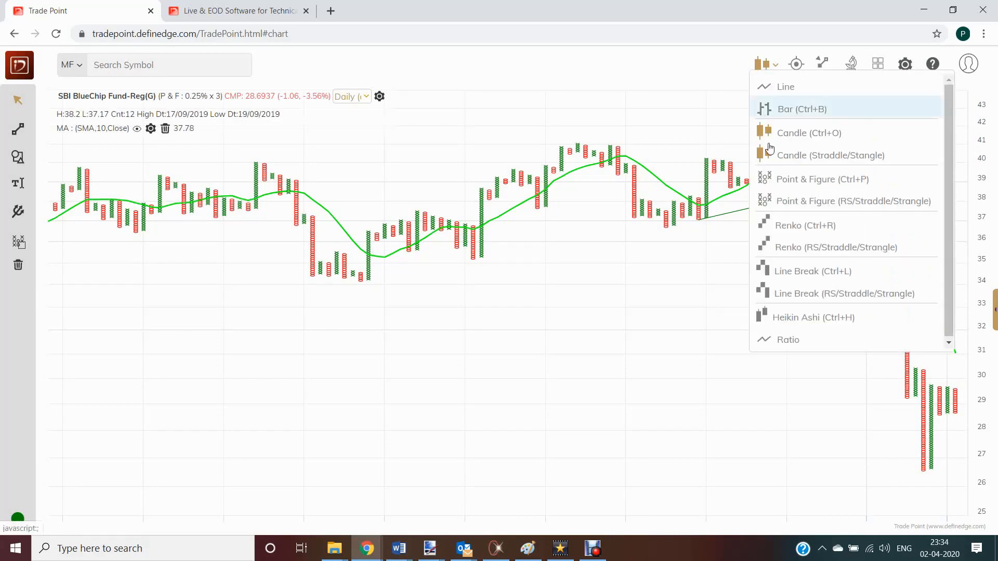
- Draw SBI BlueChip Fund-Reg(G) as a 1% Renko chart and overlay the MAST indicator
{"action": "left_click", "coordinate": [803, 225]}
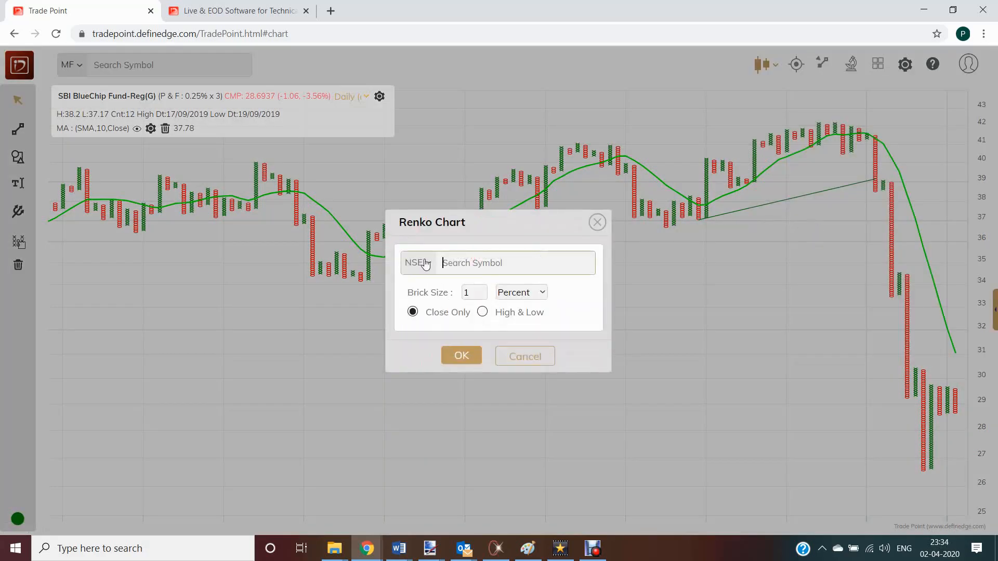
{"action": "left_click", "coordinate": [417, 262]}
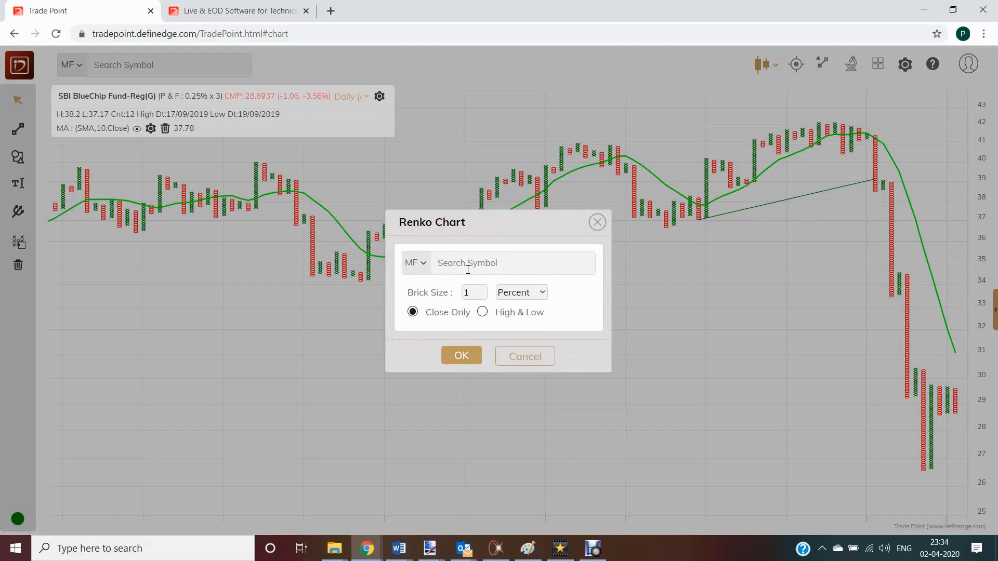
{"action": "type", "text": "sbi blu"}
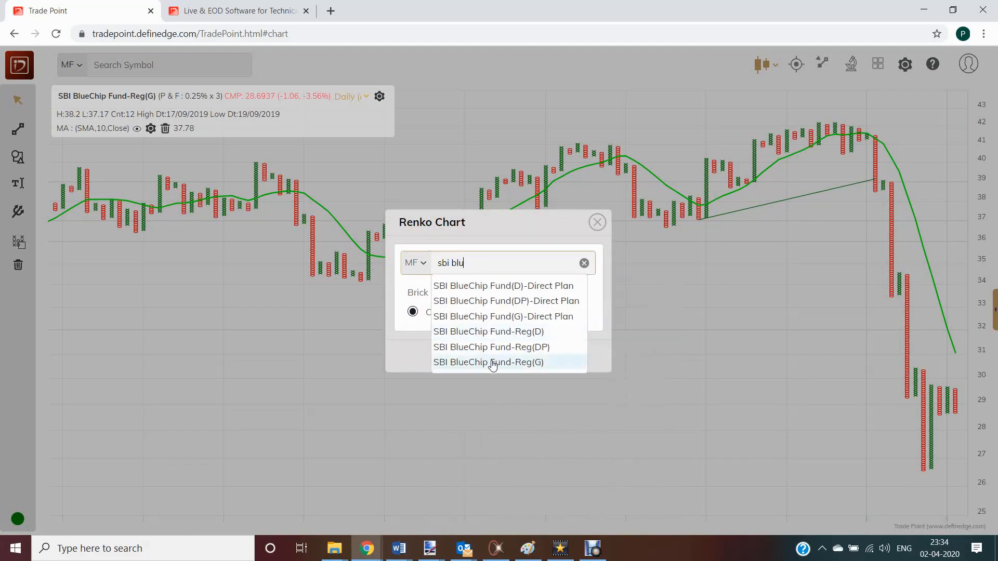
{"action": "left_click", "coordinate": [488, 363]}
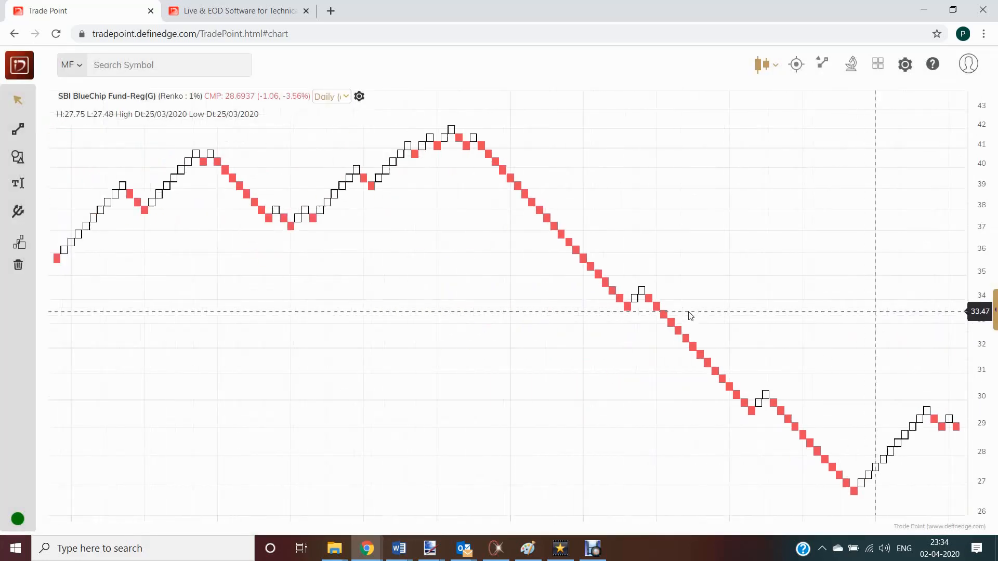
{"action": "left_click", "coordinate": [794, 65]}
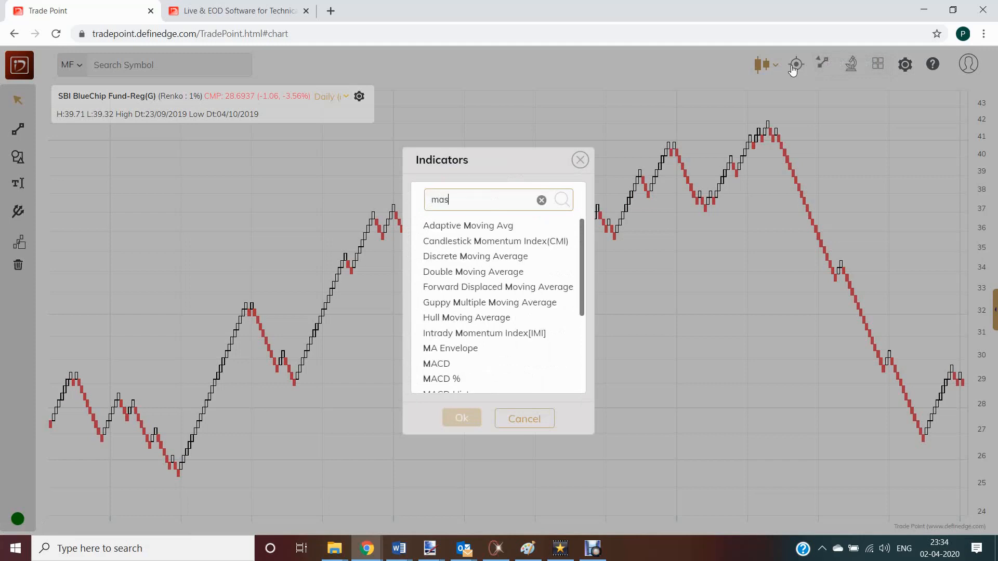
{"action": "left_click", "coordinate": [461, 418]}
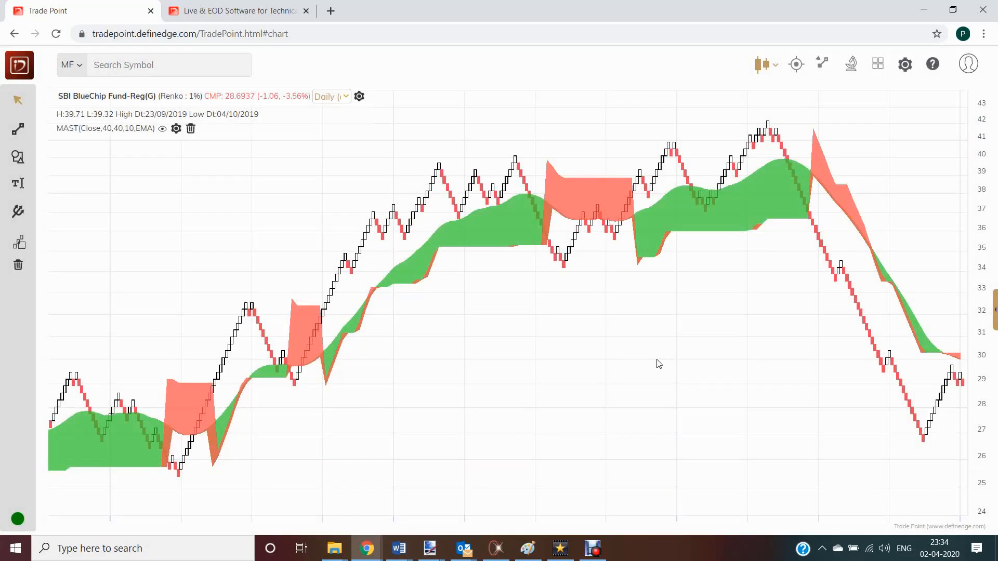
{"action": "mouse_move", "coordinate": [672, 292]}
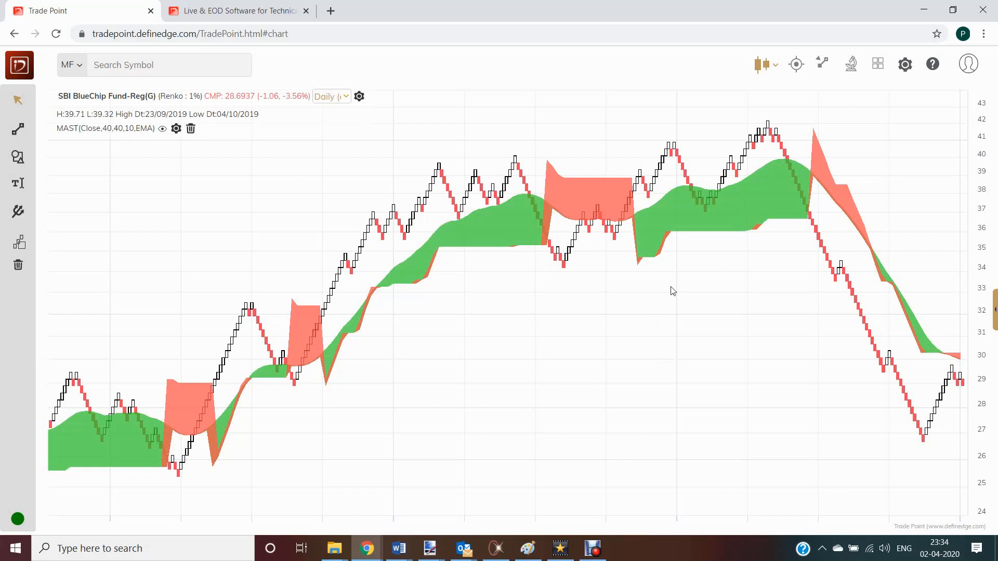
{"action": "mouse_move", "coordinate": [648, 226]}
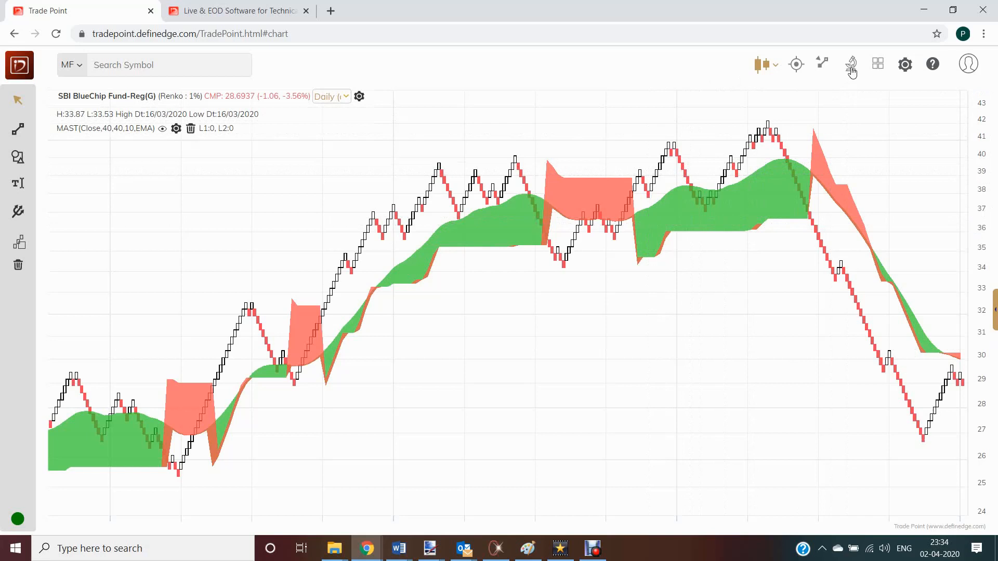
- Open Group Manager, set the market to MF, and browse the predefined fund groups
{"action": "left_click", "coordinate": [876, 65]}
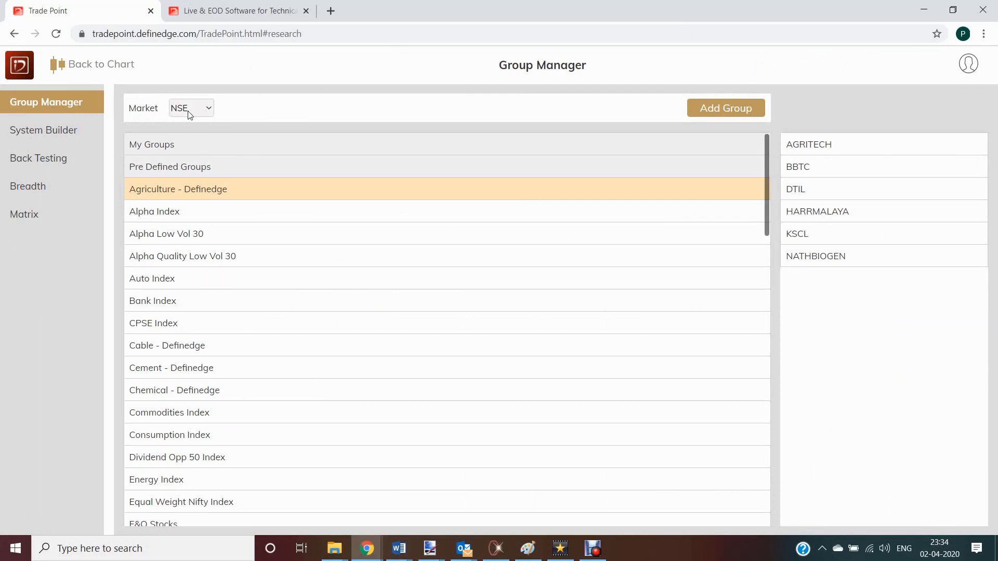
{"action": "left_click", "coordinate": [190, 108]}
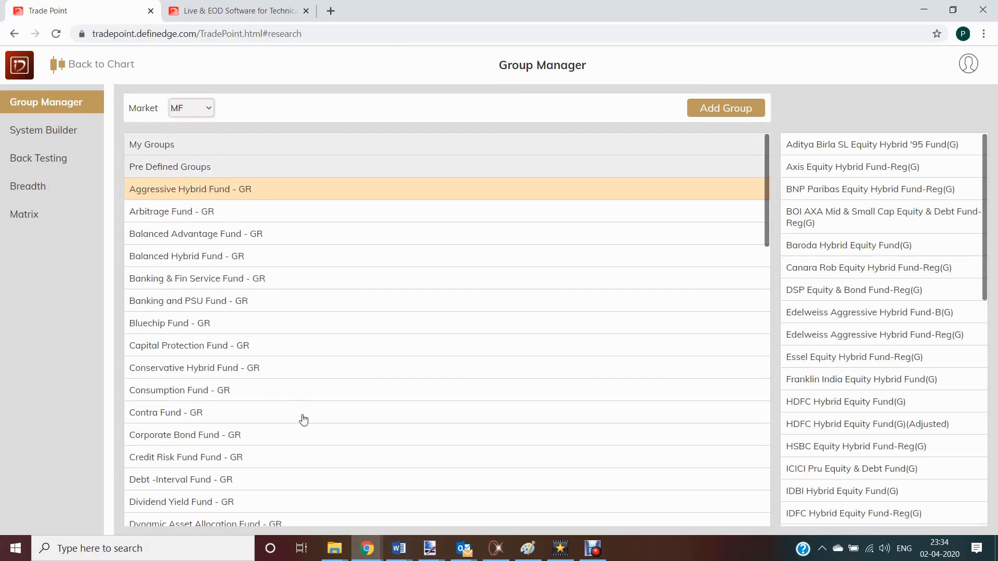
{"action": "mouse_move", "coordinate": [767, 199]}
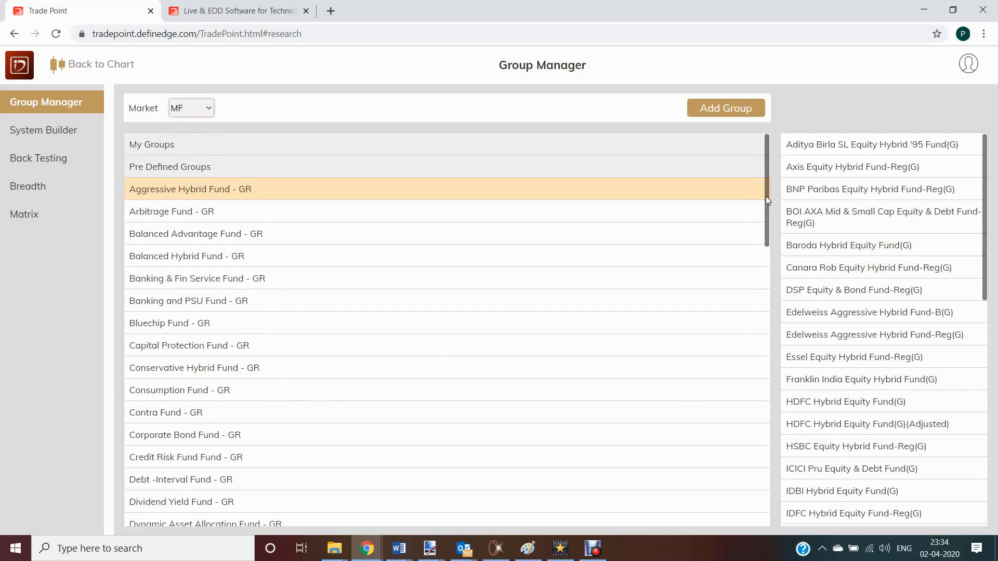
{"action": "scroll", "scroll_direction": "down", "scroll_amount": 3}
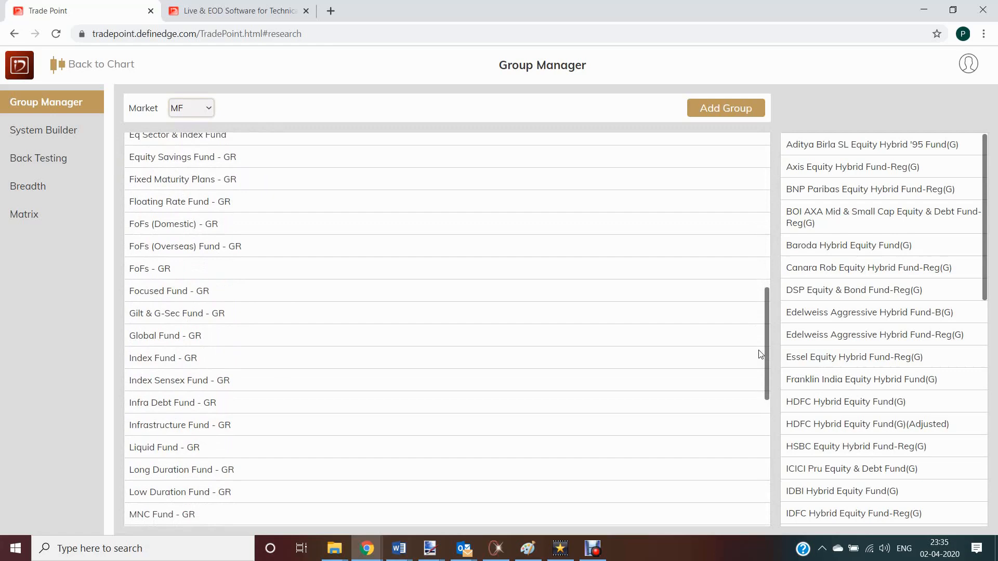
{"action": "scroll", "scroll_direction": "down", "scroll_amount": 3}
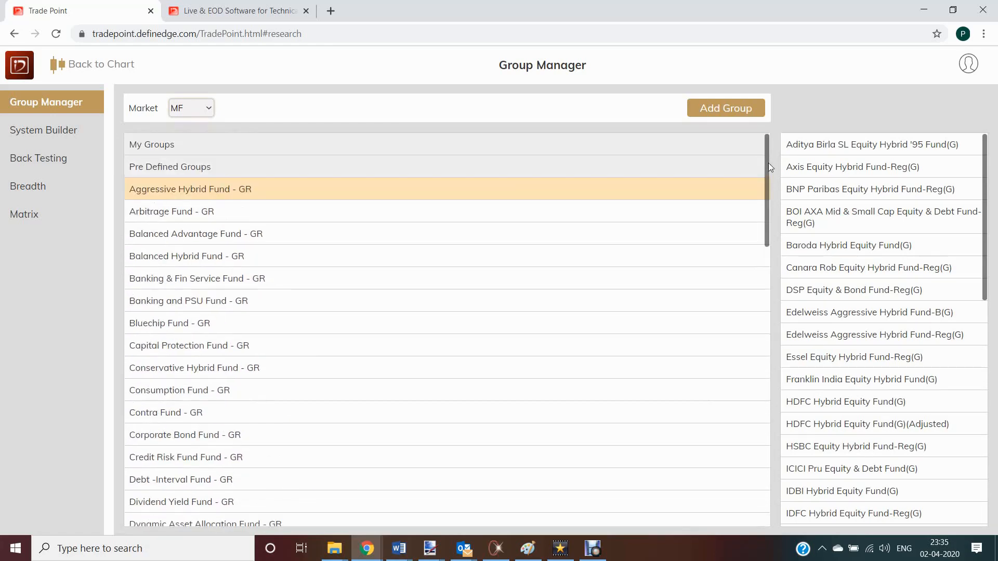
{"action": "left_click", "coordinate": [725, 108]}
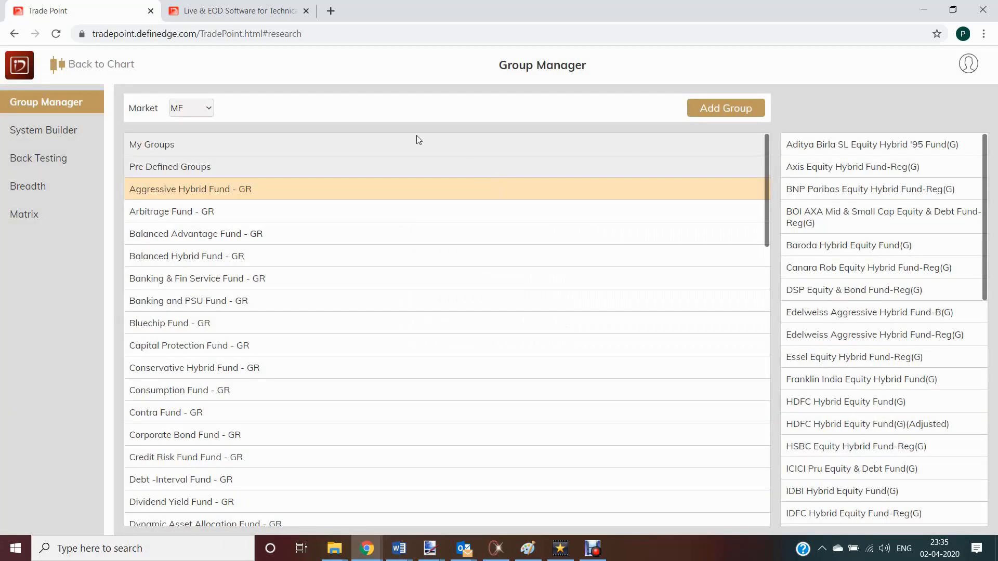
- Go to the trading systems page and keep OHLC as the chart type
{"action": "left_click", "coordinate": [45, 130]}
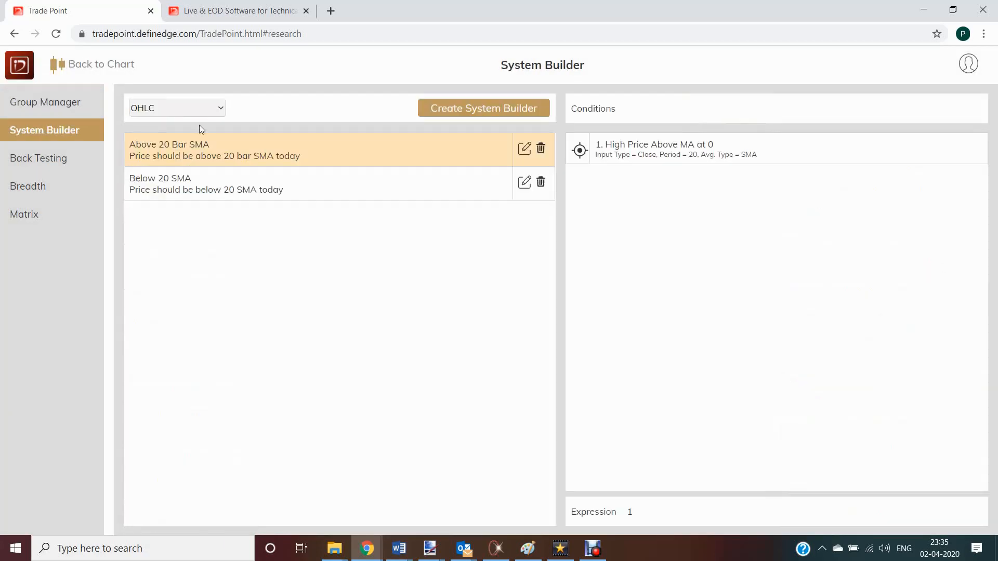
{"action": "left_click", "coordinate": [177, 107]}
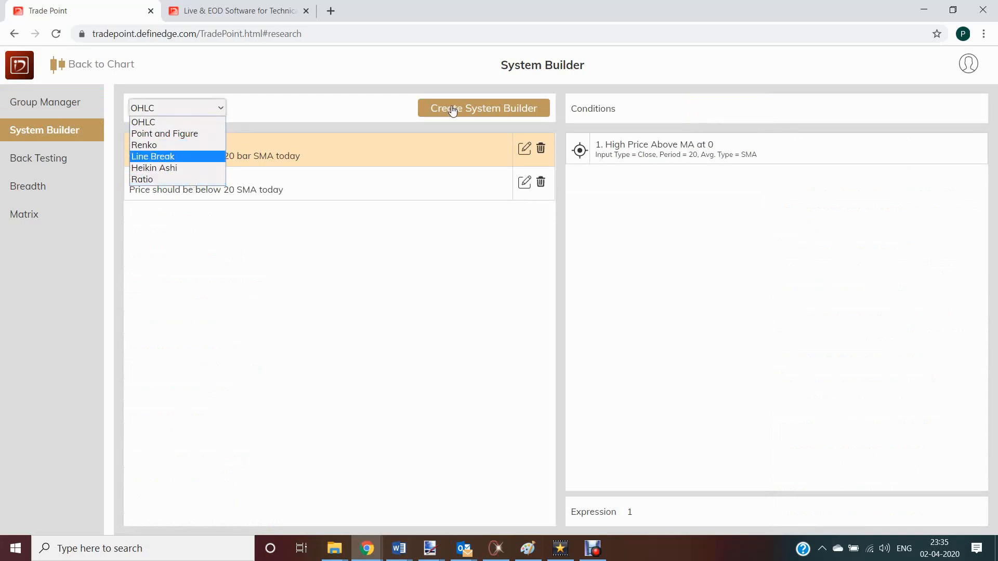
{"action": "left_click", "coordinate": [142, 122]}
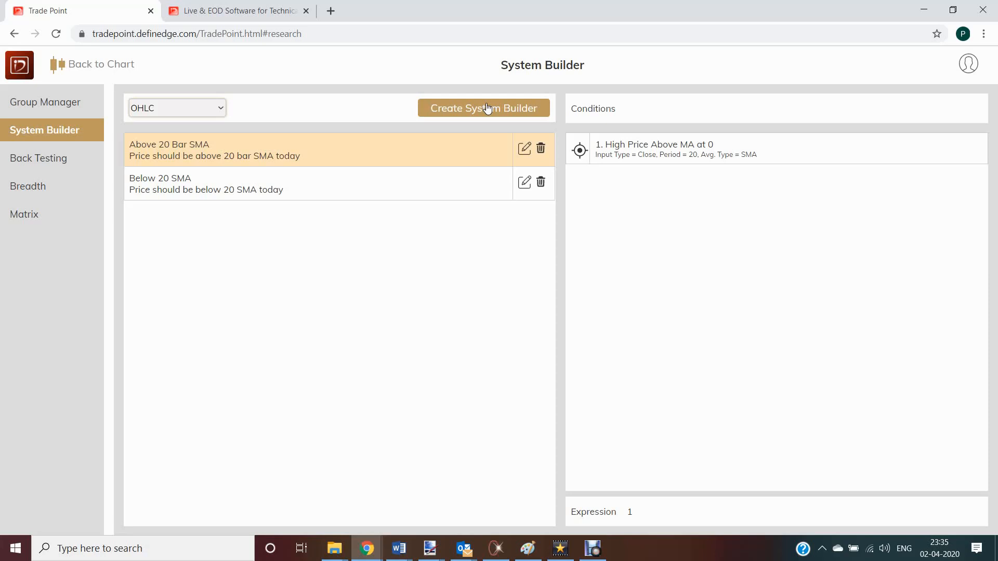
- Name the new system 'Above 50-day average' with description 'Buy if price is above 50-day'
{"action": "left_click", "coordinate": [483, 108]}
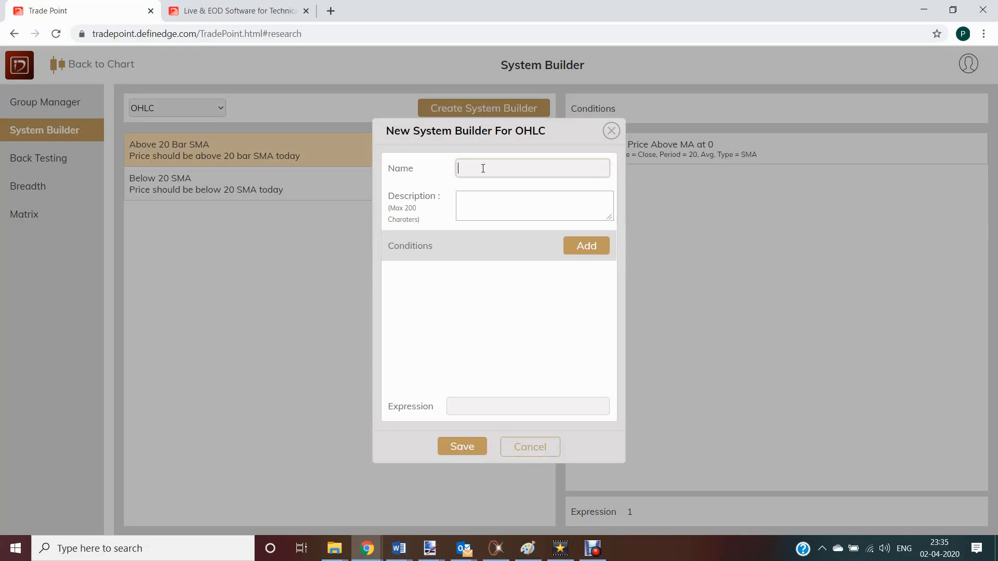
{"action": "type", "text": "Above"}
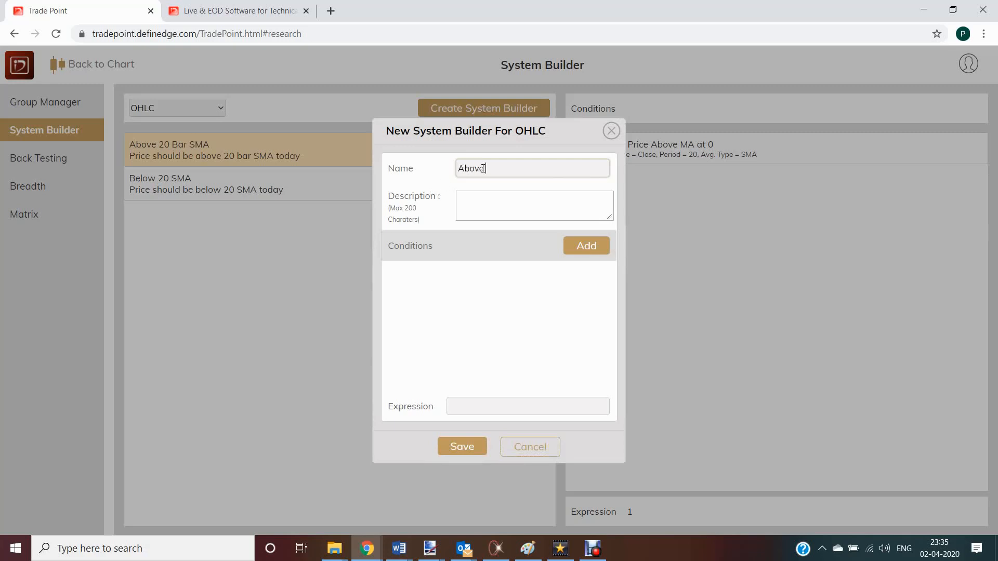
{"action": "type", "text": "50-day"}
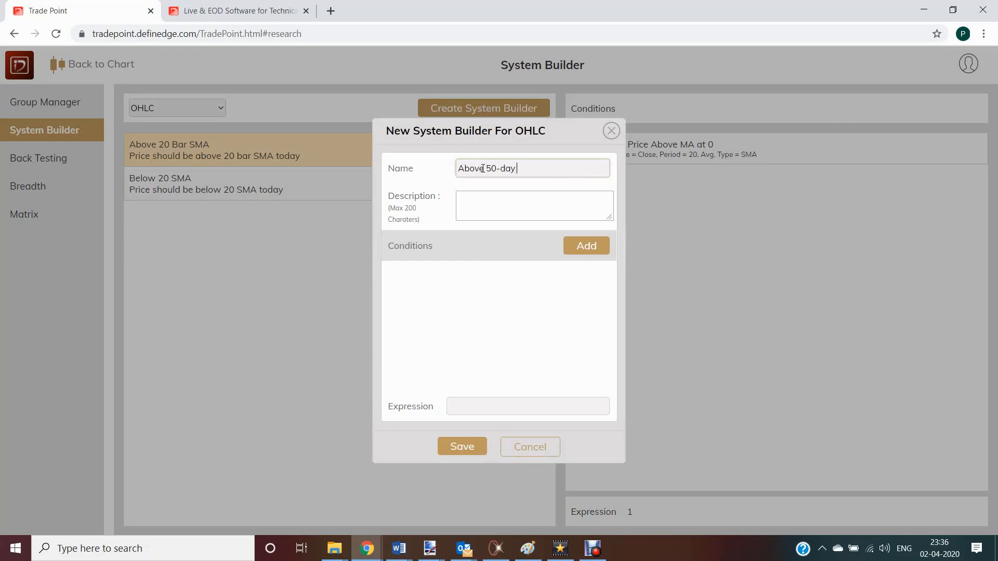
{"action": "type", "text": "Buy if price is above 50-day"}
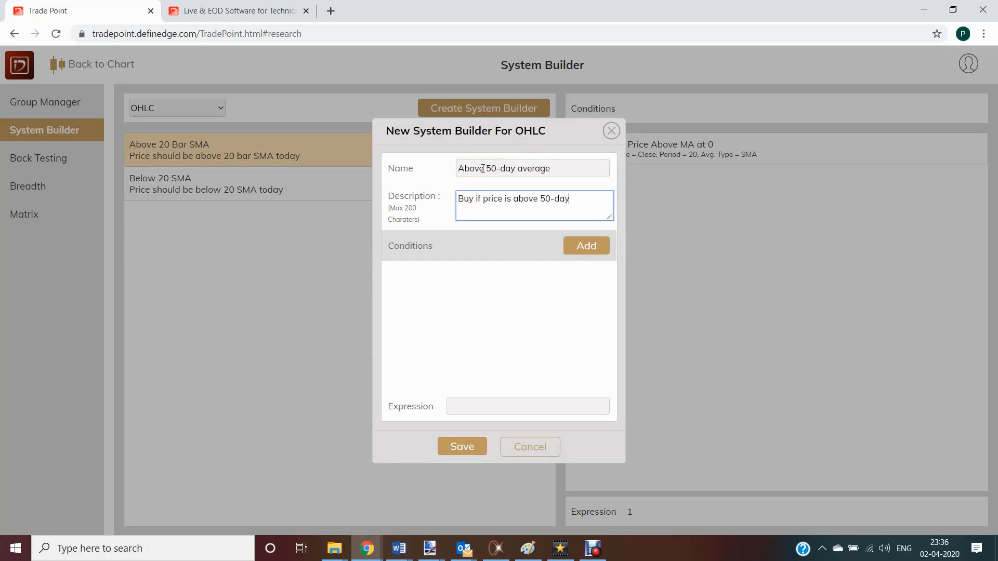
{"action": "left_click", "coordinate": [584, 246]}
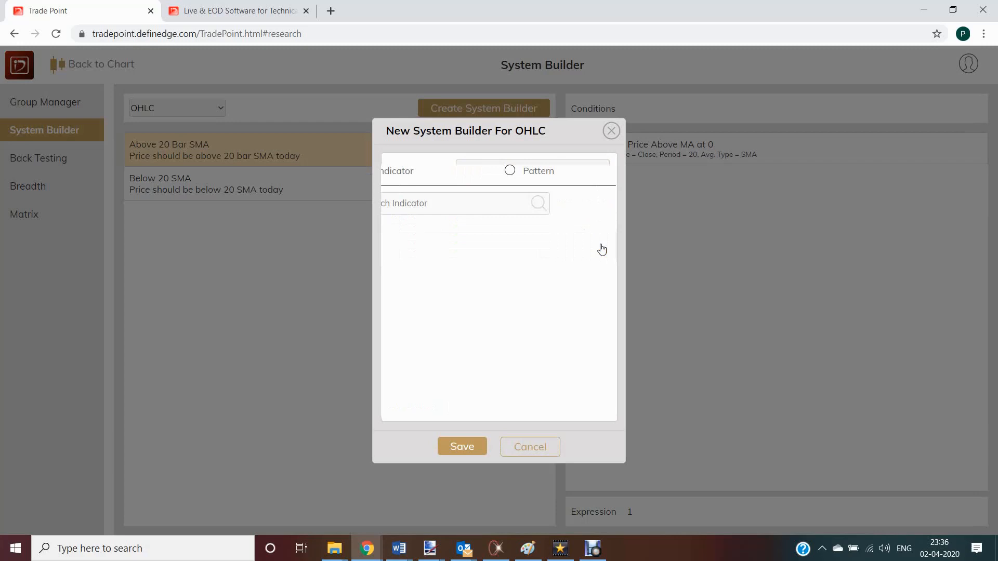
- Add a Single Moving Average condition: close price above a 50-period MA
{"action": "type", "text": "sing"}
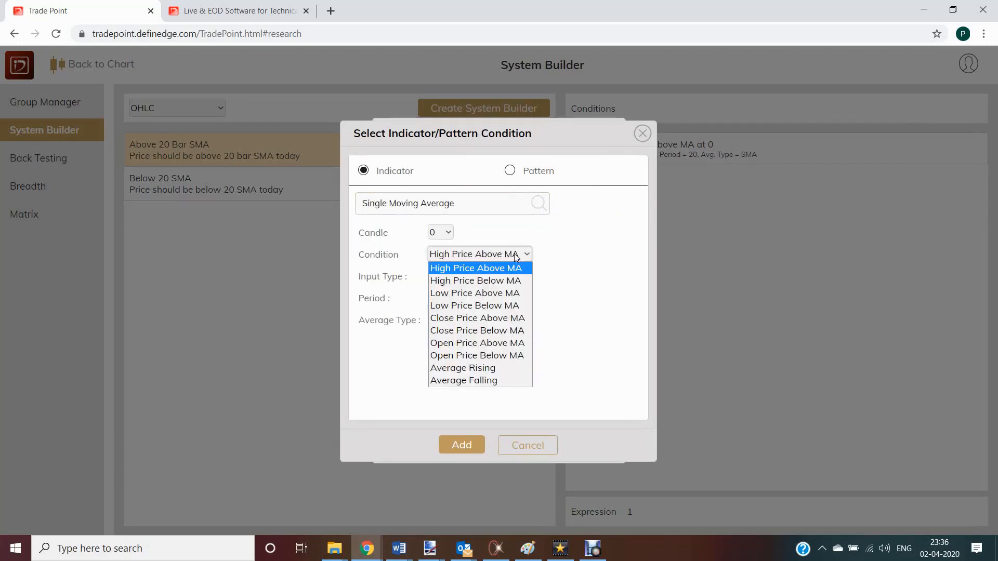
{"action": "mouse_move", "coordinate": [478, 317]}
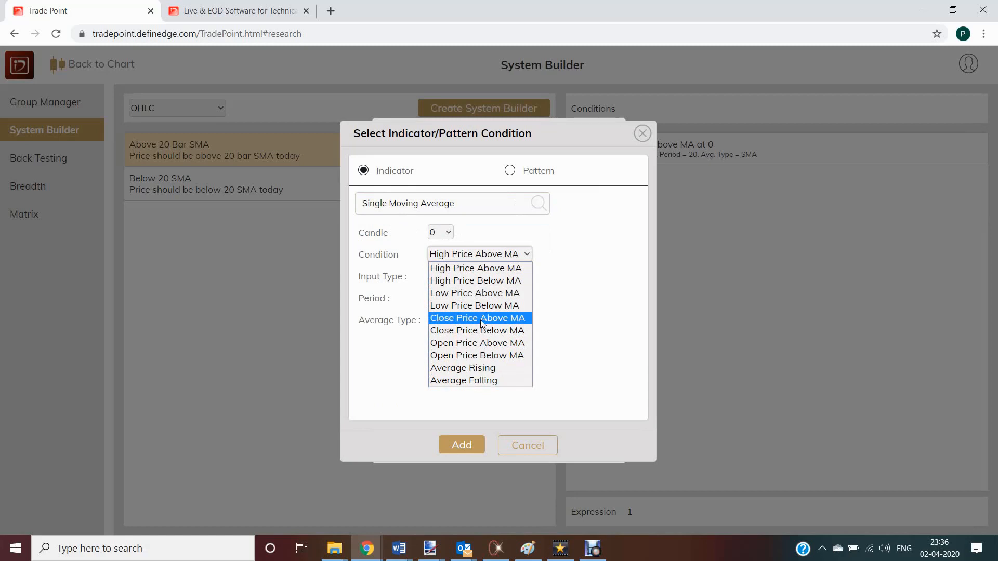
{"action": "left_click", "coordinate": [477, 318]}
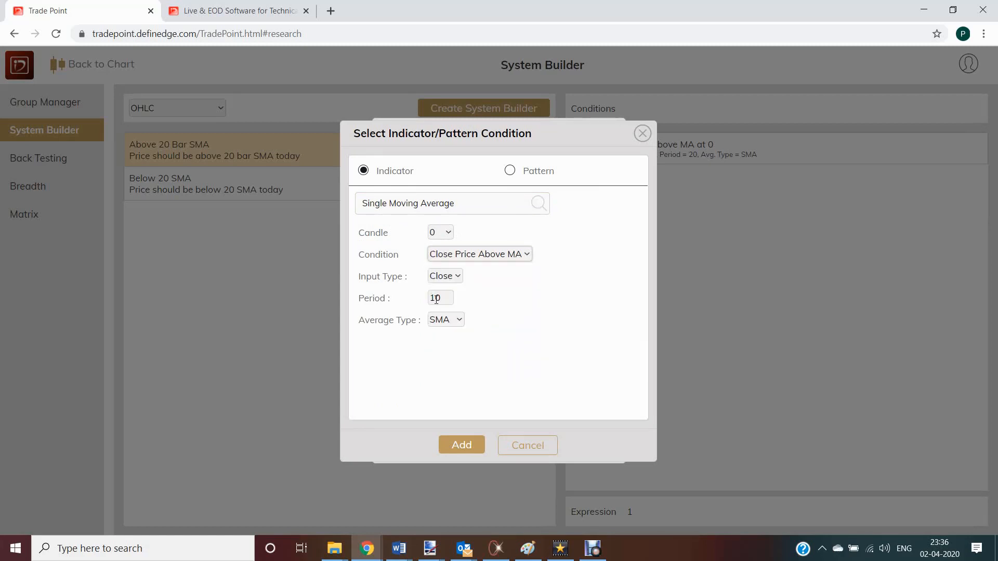
{"action": "type", "text": "50"}
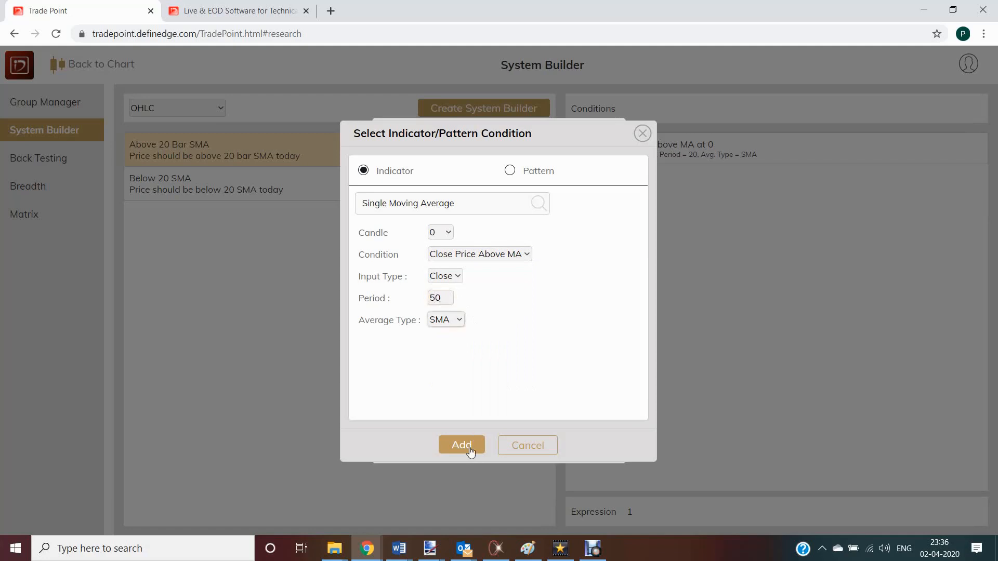
{"action": "left_click", "coordinate": [461, 445]}
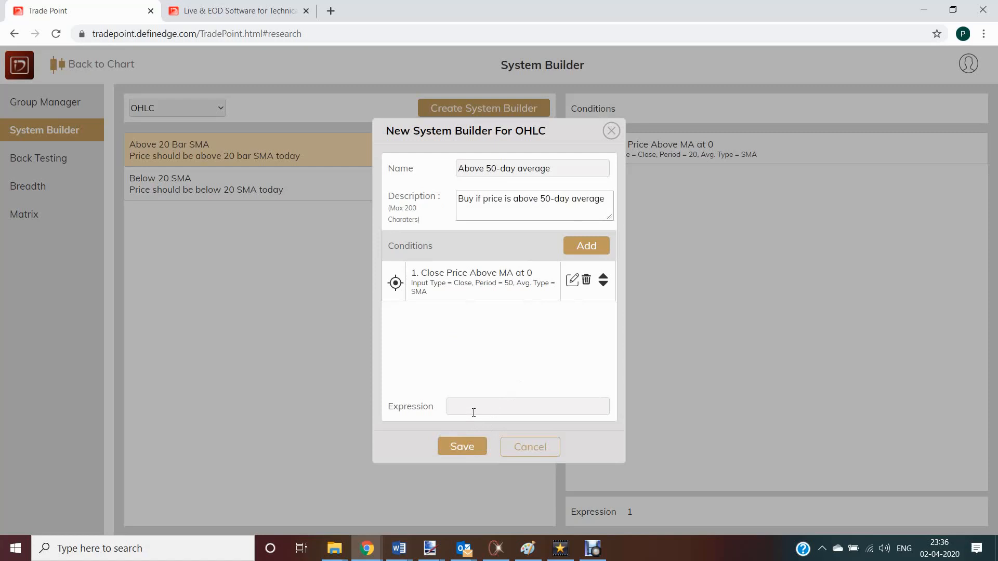
{"action": "mouse_move", "coordinate": [459, 372]}
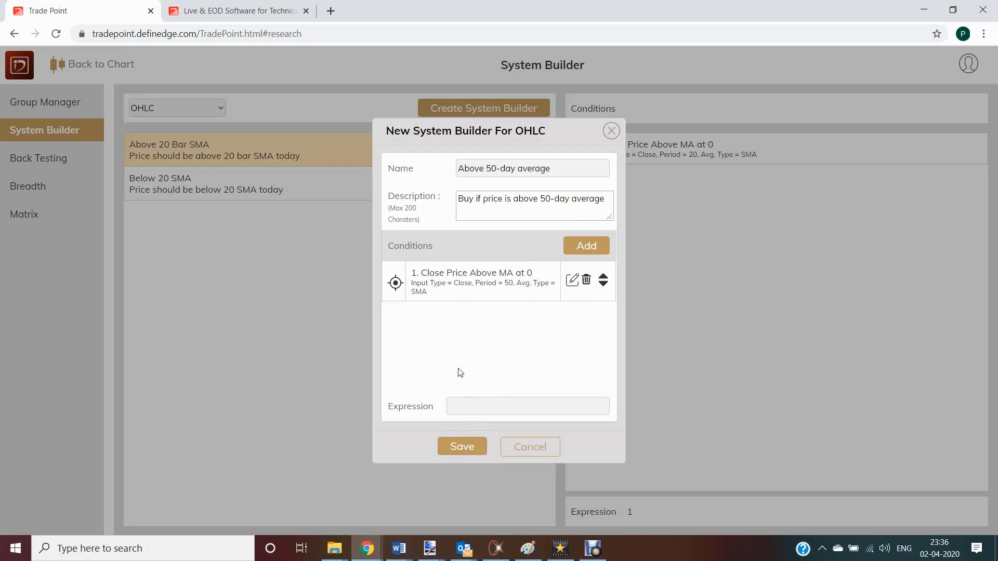
- Save the system with expression 1 and open the back-testing page
{"action": "type", "text": "1"}
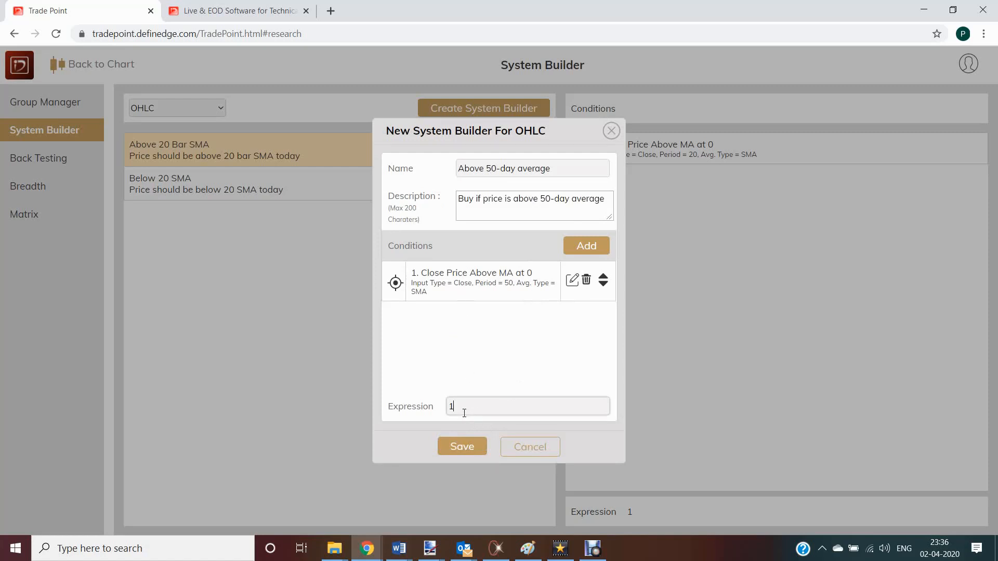
{"action": "left_click", "coordinate": [461, 446]}
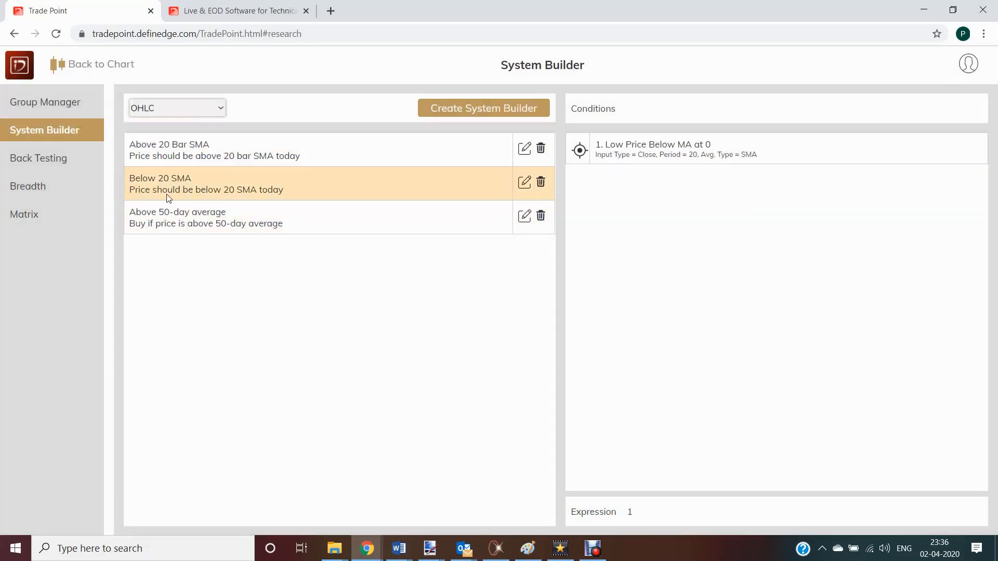
{"action": "left_click", "coordinate": [38, 158]}
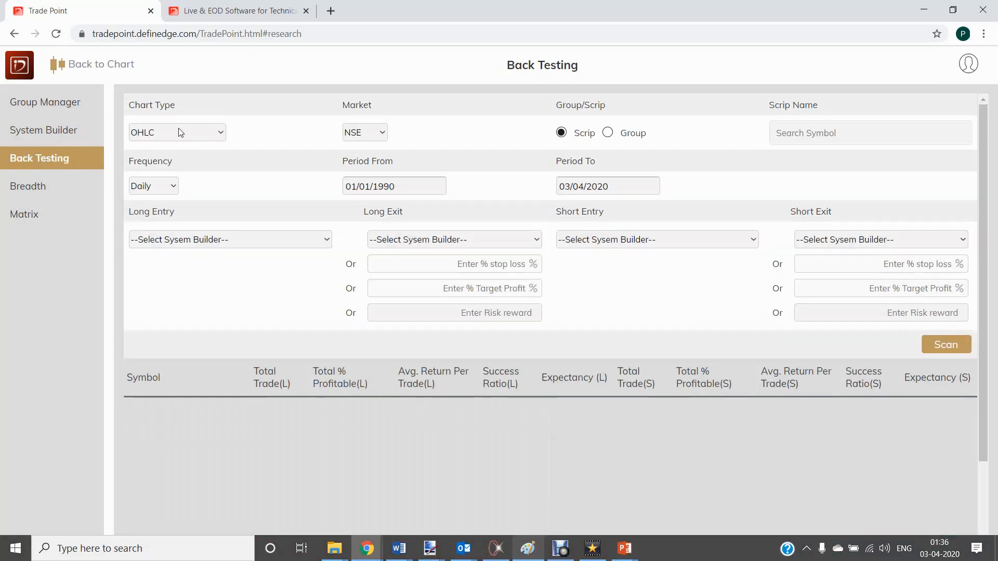
- Set the back-test to OHLC charts, MF market, and group 'Bluechip Fund - GR'
{"action": "left_click", "coordinate": [177, 132]}
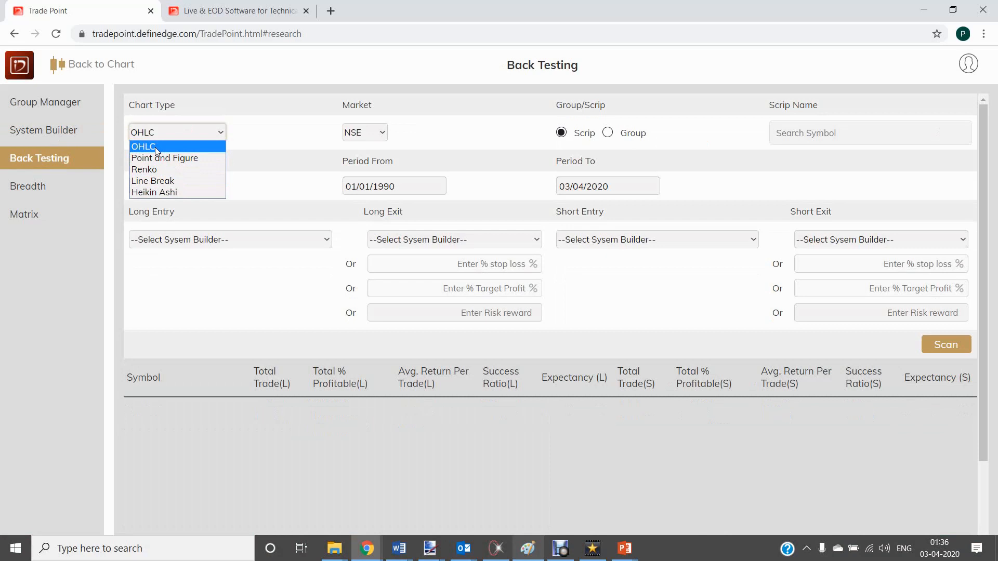
{"action": "left_click", "coordinate": [142, 147]}
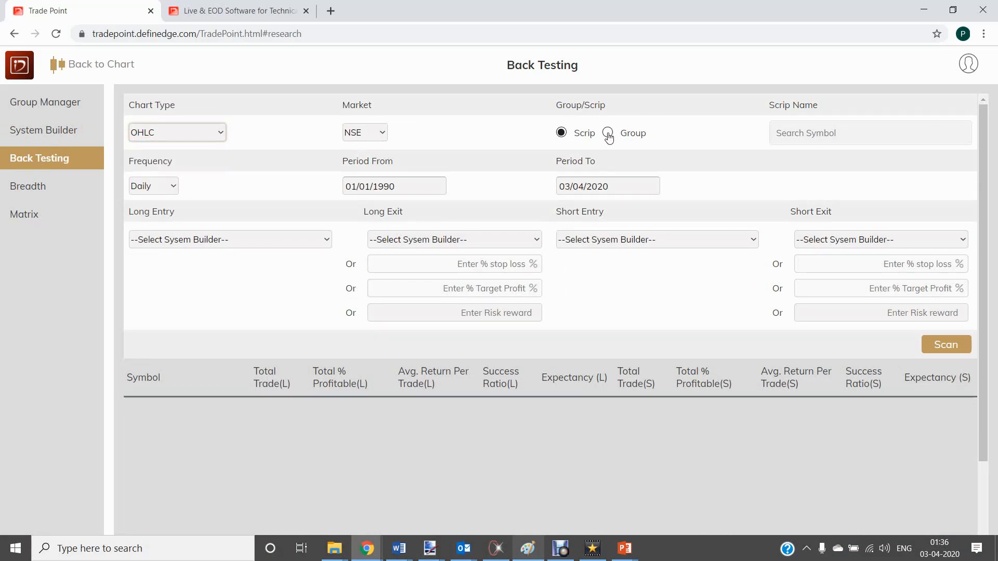
{"action": "left_click", "coordinate": [363, 132]}
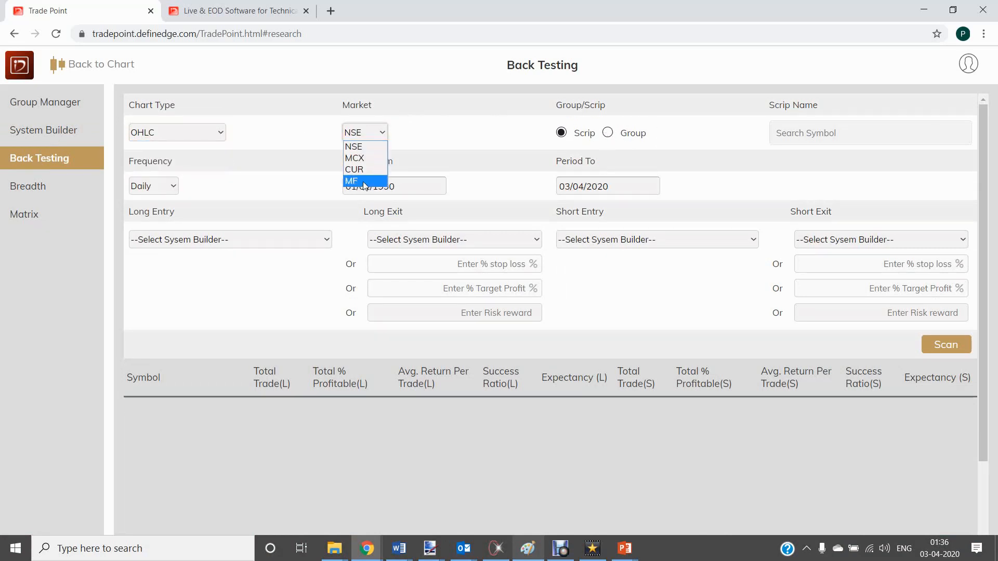
{"action": "left_click", "coordinate": [351, 180]}
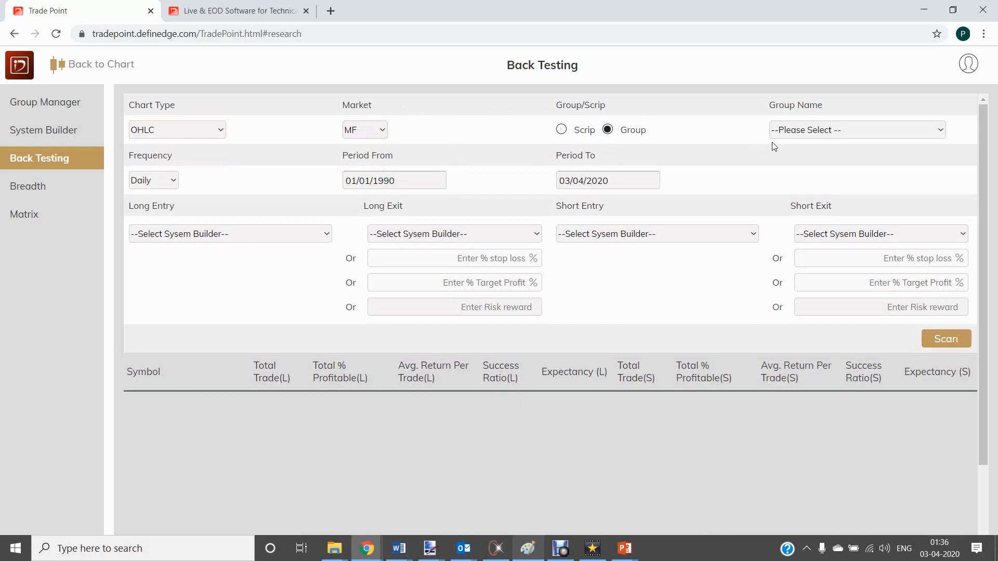
{"action": "left_click", "coordinate": [856, 130]}
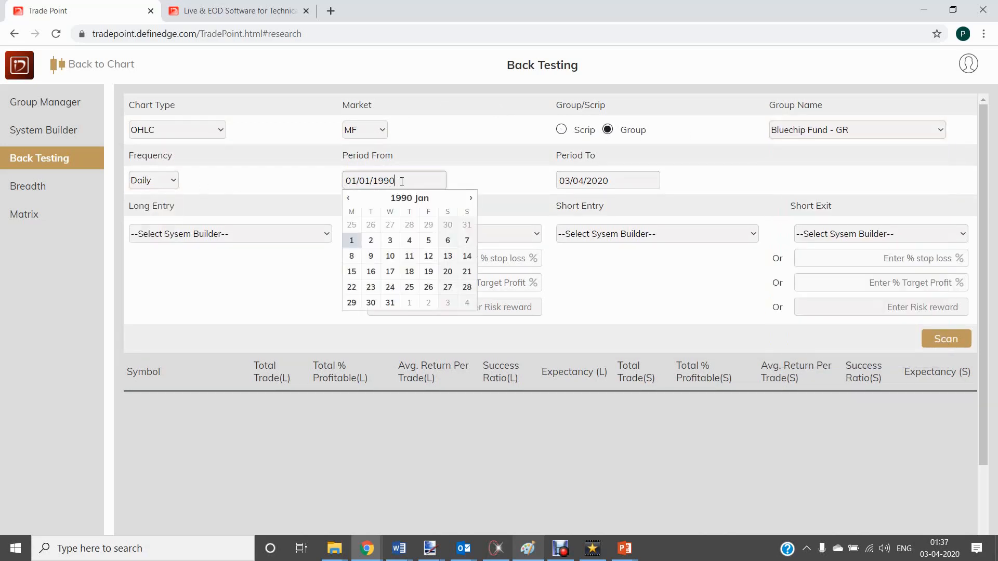
- Set long entry 'Above 50-day average' and long exit 'Below 20 SMA', then run the back-test
{"action": "left_click", "coordinate": [229, 233]}
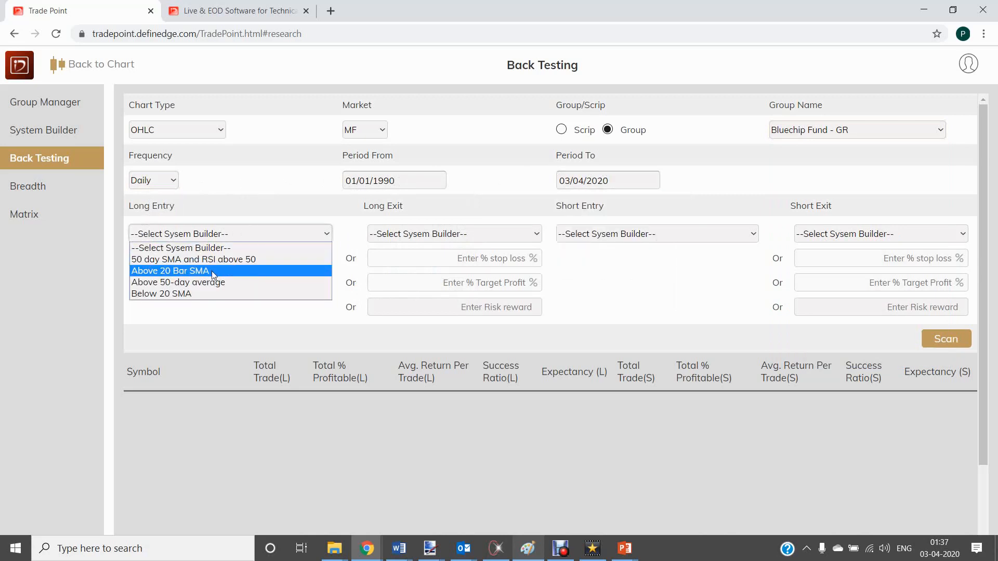
{"action": "left_click", "coordinate": [454, 233]}
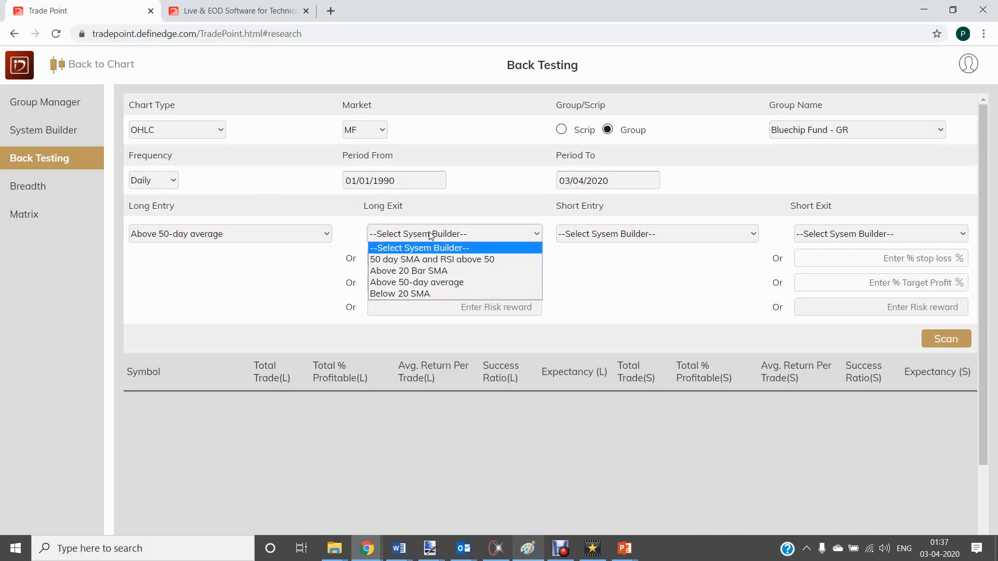
{"action": "mouse_move", "coordinate": [409, 270]}
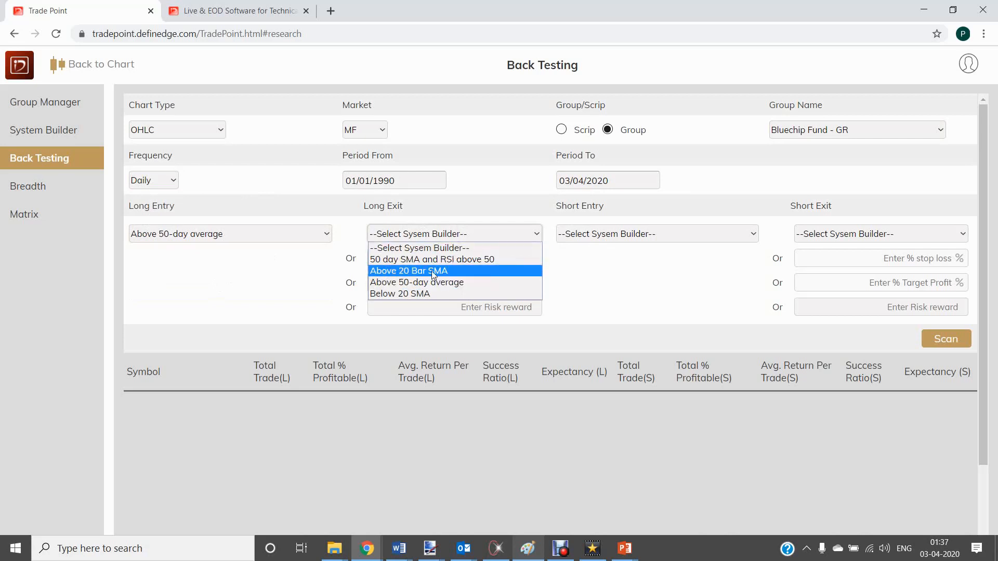
{"action": "left_click", "coordinate": [399, 293]}
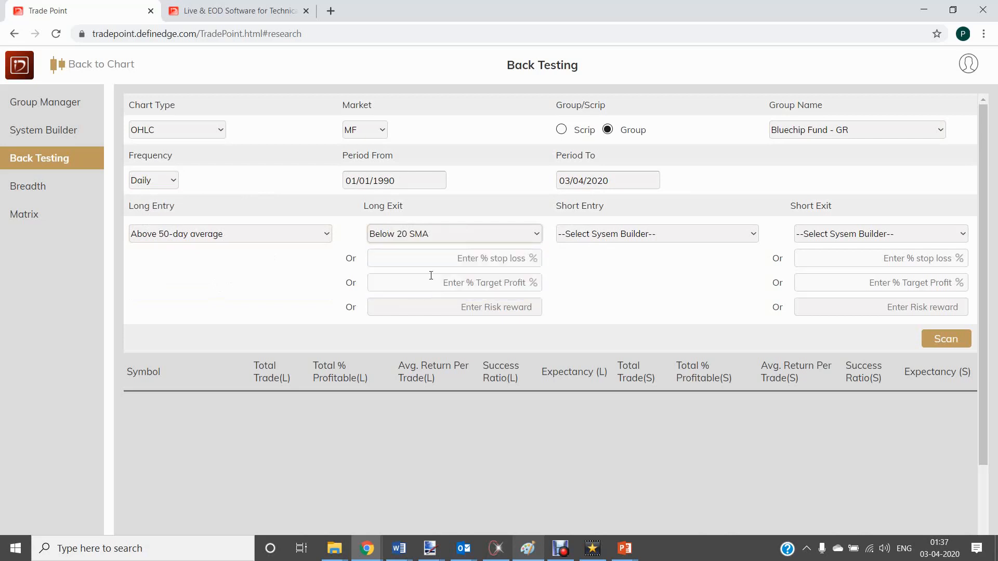
{"action": "left_click", "coordinate": [455, 306]}
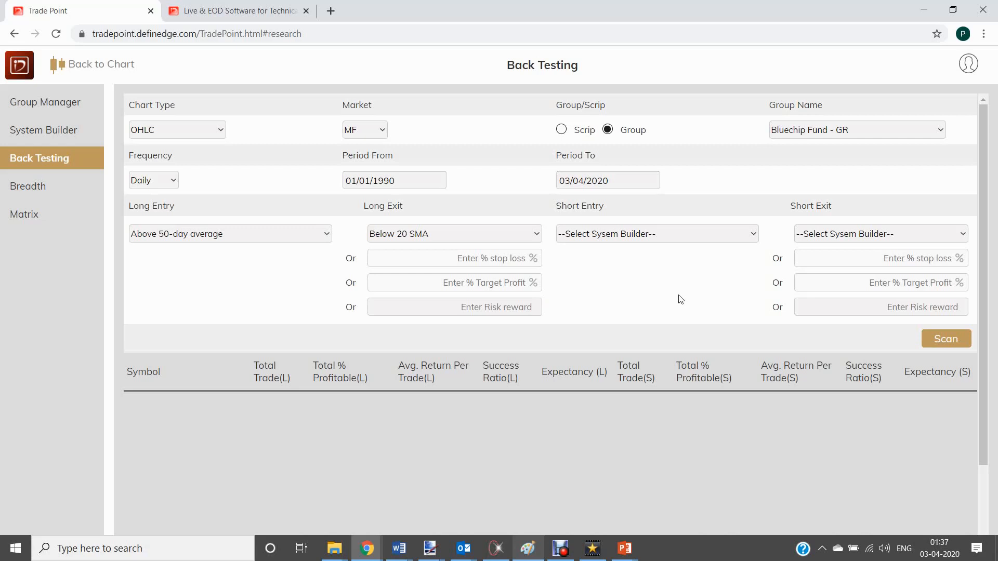
{"action": "left_click", "coordinate": [946, 338]}
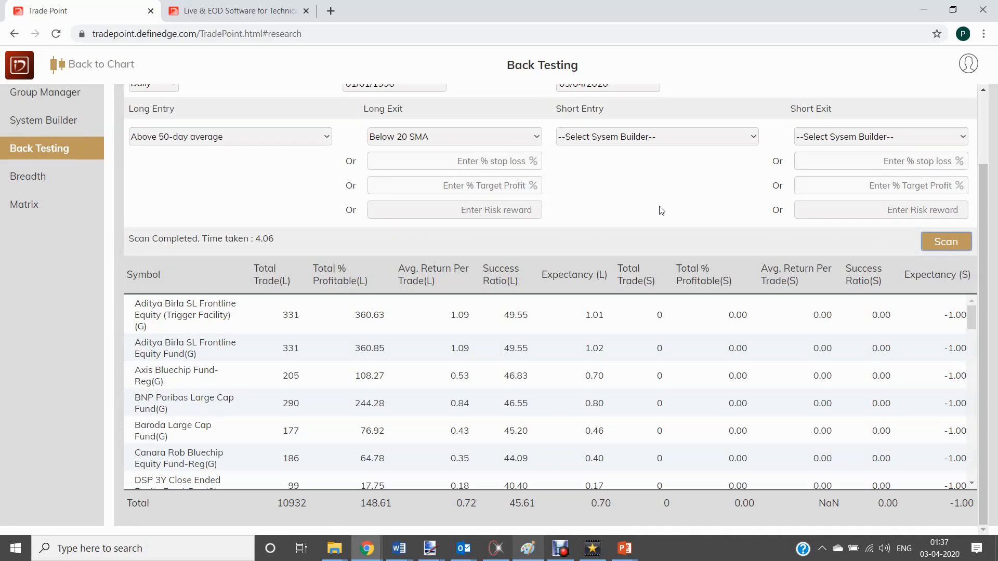
- View the saved trading systems, then return to the SBI BlueChip Fund-Reg(G) Renko chart
{"action": "left_click", "coordinate": [43, 130]}
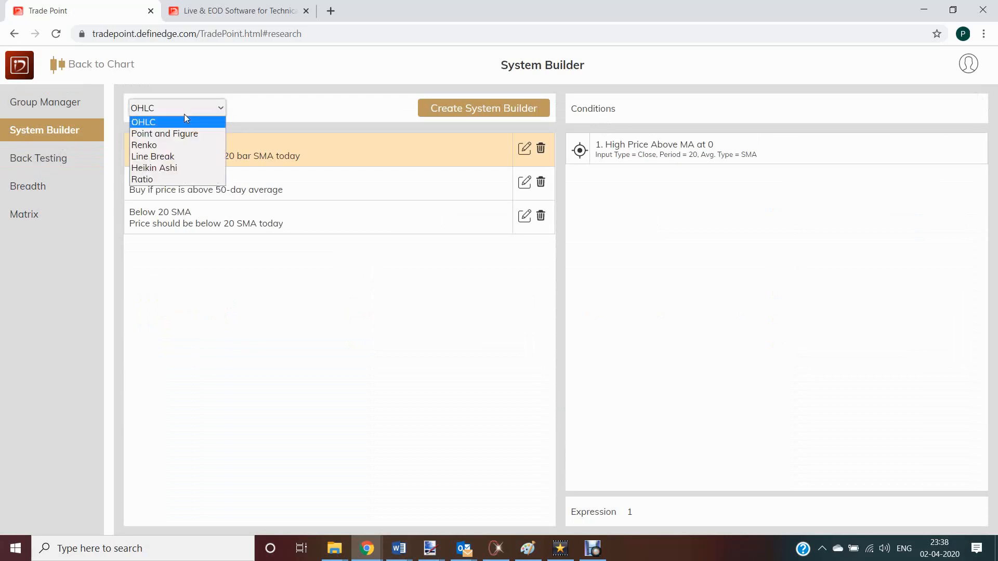
{"action": "mouse_move", "coordinate": [164, 134]}
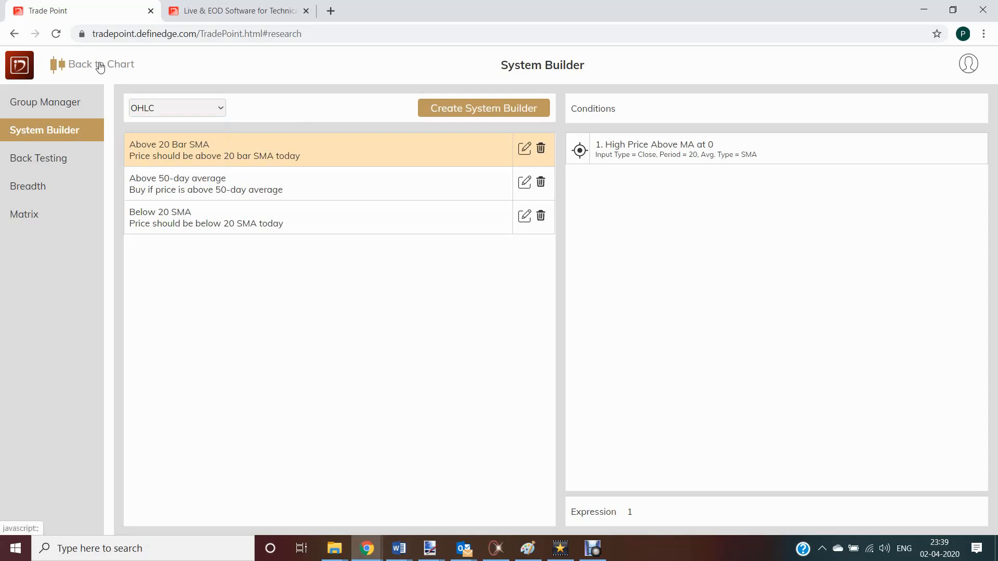
{"action": "left_click", "coordinate": [82, 65]}
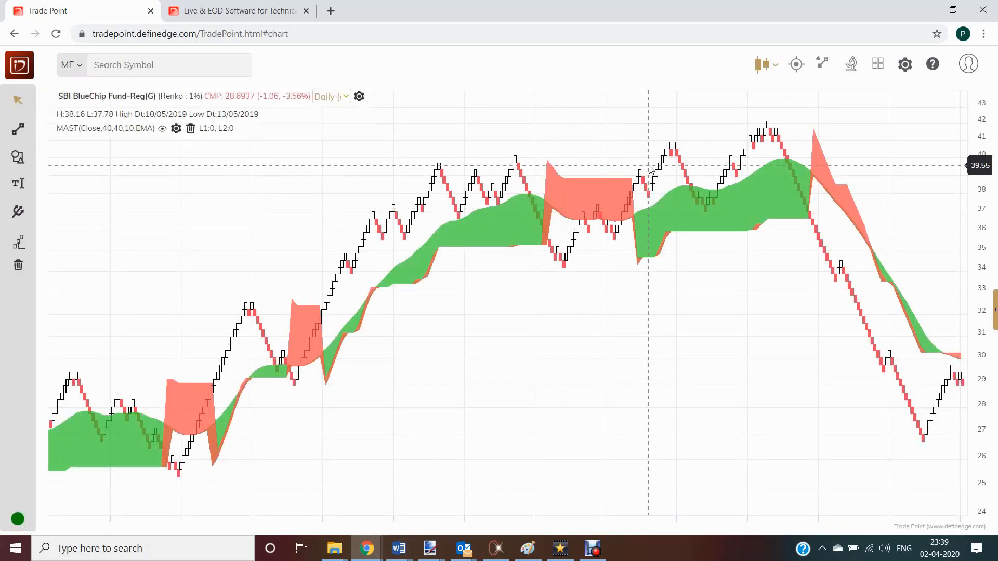
{"action": "mouse_move", "coordinate": [722, 127]}
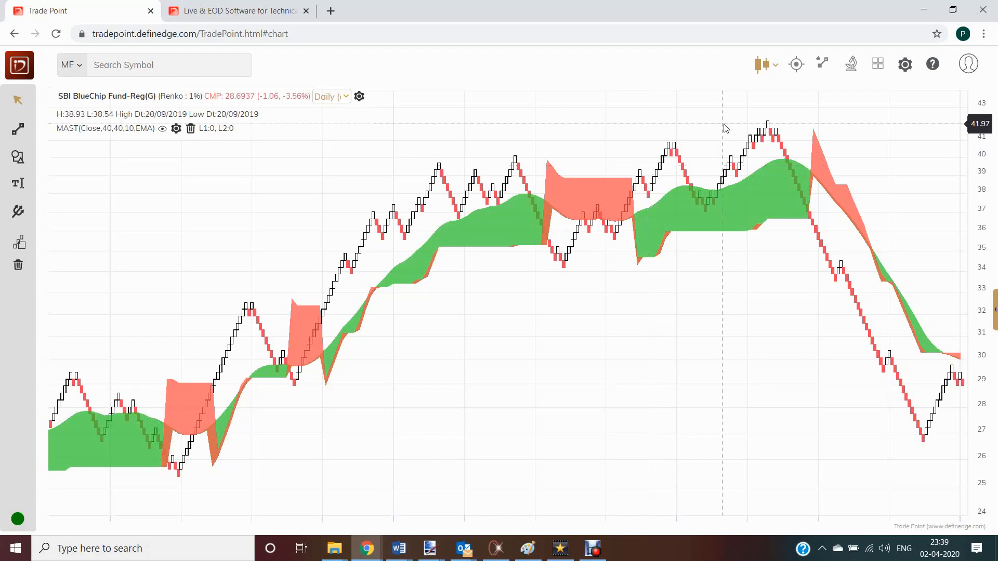
- Create a Ratio chart with Scrip 1 SBI BlueChip Fund-Reg(G) and Scrip 2 Nifty 50
{"action": "left_click", "coordinate": [762, 64]}
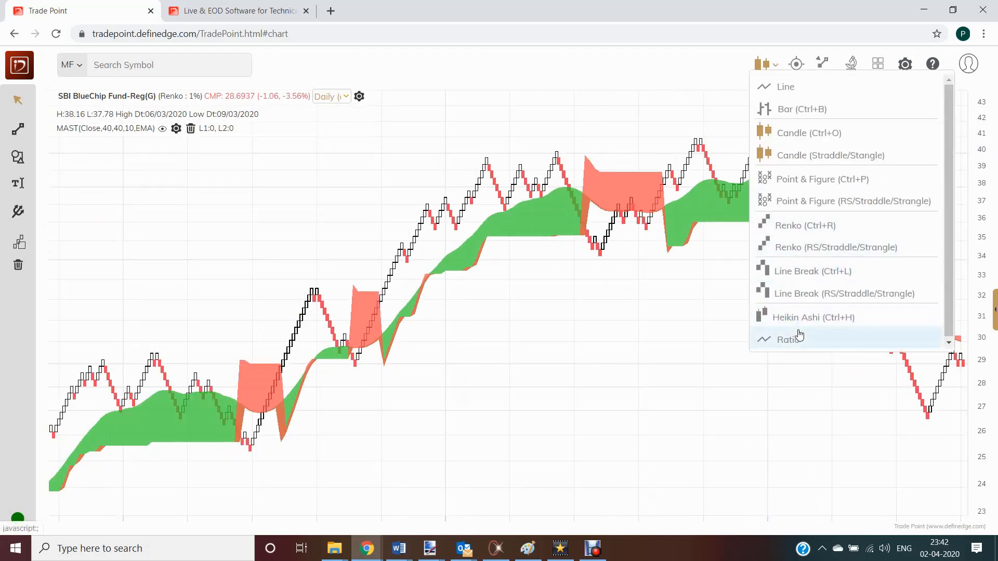
{"action": "left_click", "coordinate": [788, 339]}
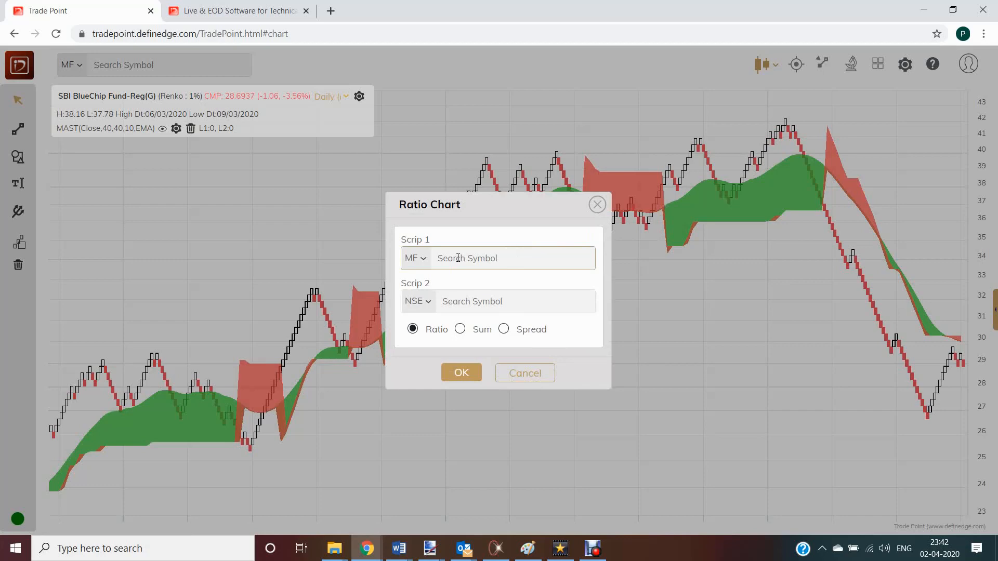
{"action": "type", "text": "s"}
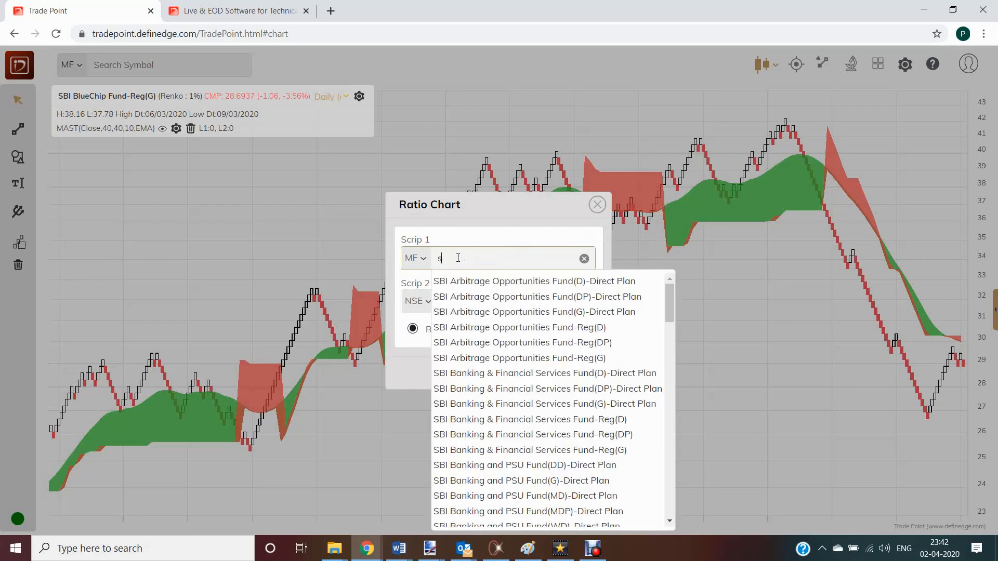
{"action": "type", "text": "bi blu"}
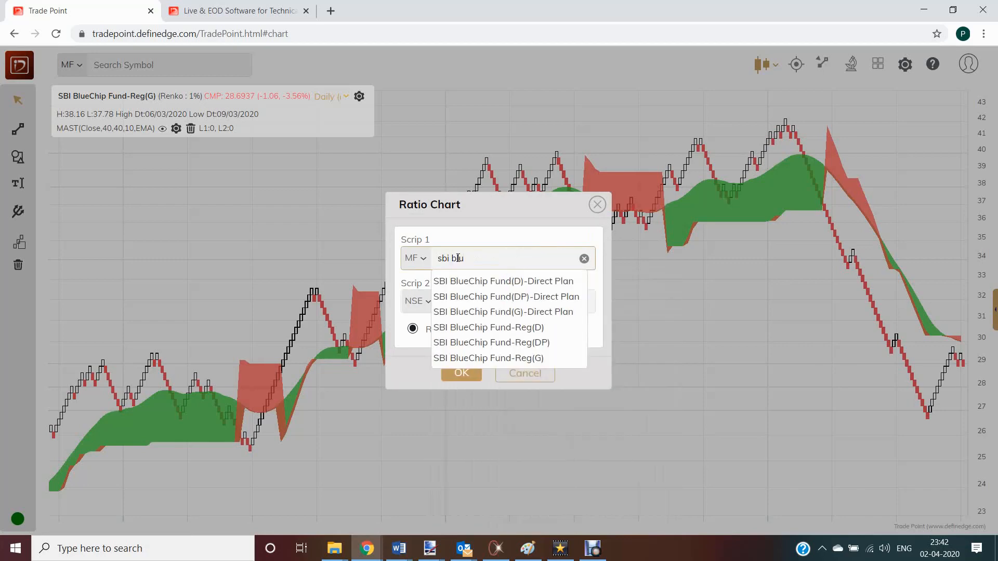
{"action": "left_click", "coordinate": [488, 357]}
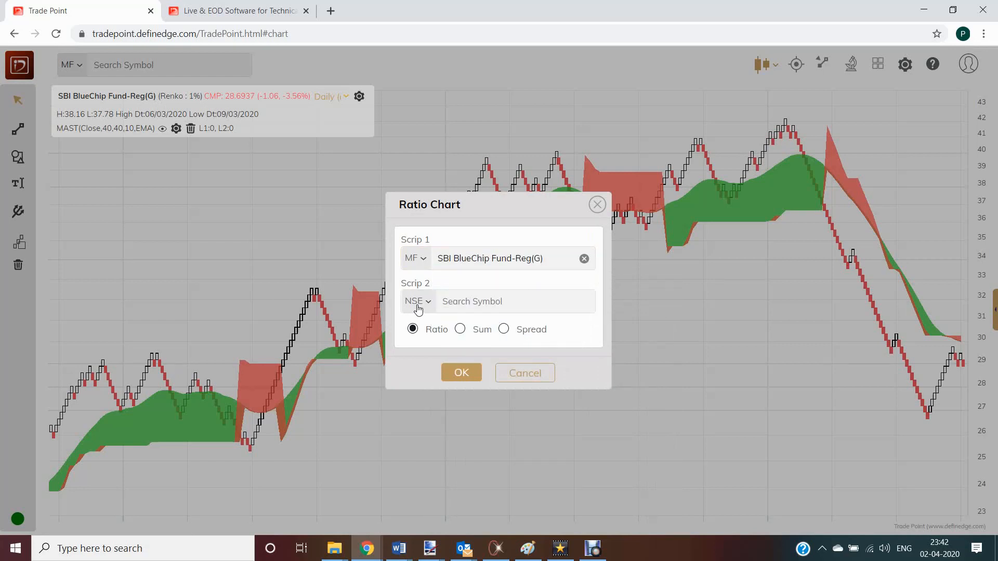
{"action": "left_click", "coordinate": [417, 301]}
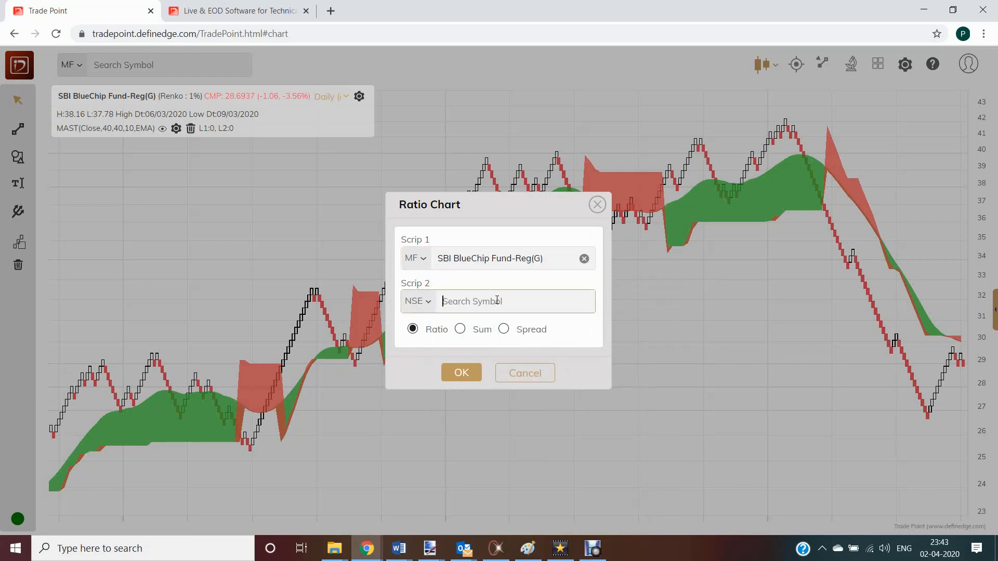
{"action": "type", "text": "nifty 50"}
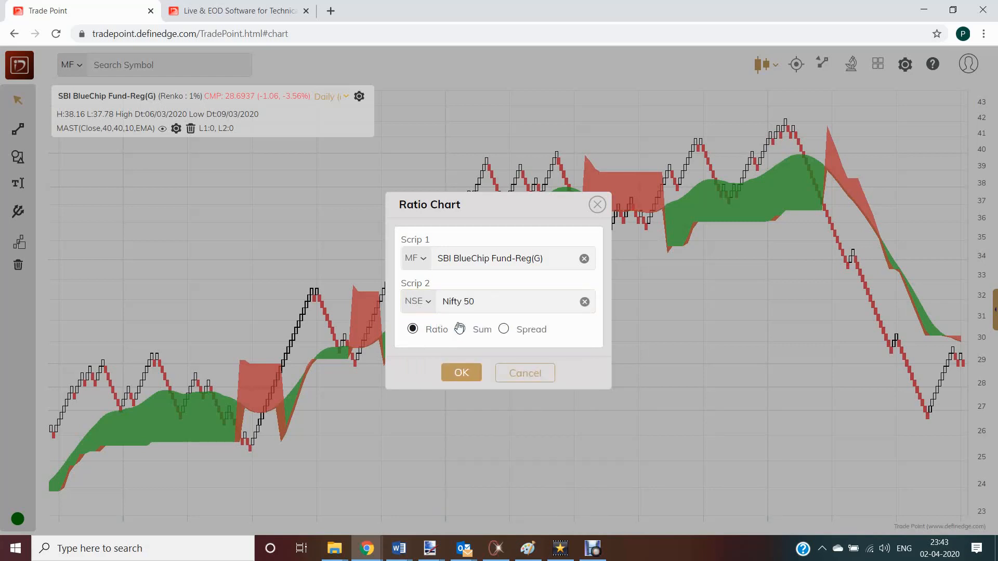
{"action": "left_click", "coordinate": [461, 373]}
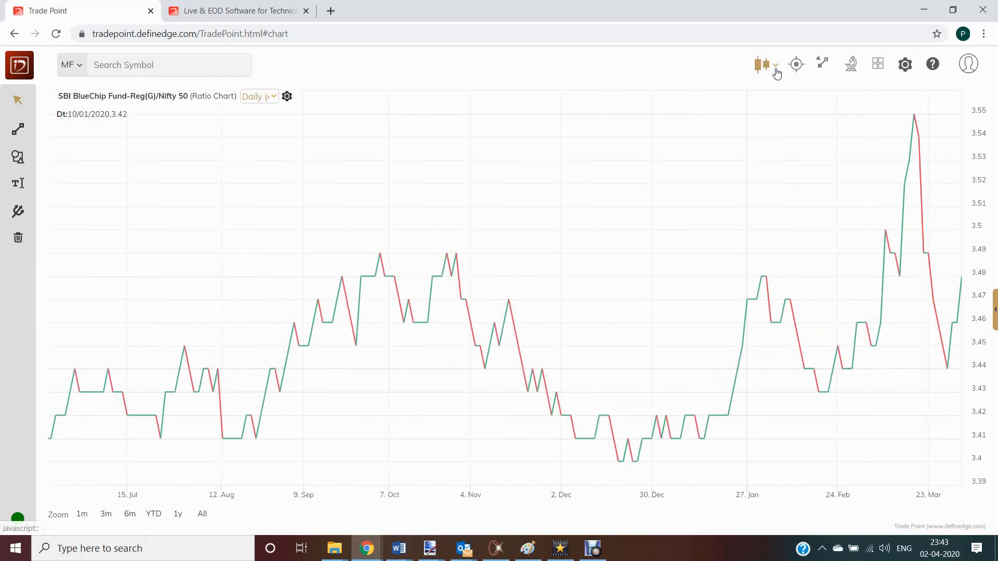
- Draw a 0.25% × 3-box P&F RS chart of SBI BlueChip against benchmark Nifty 50
{"action": "left_click", "coordinate": [763, 64]}
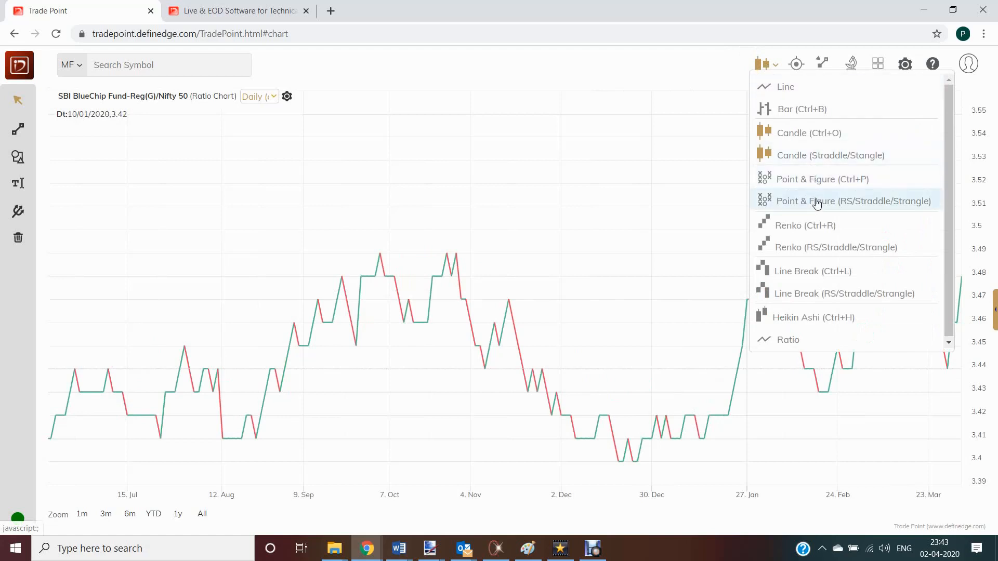
{"action": "left_click", "coordinate": [853, 201]}
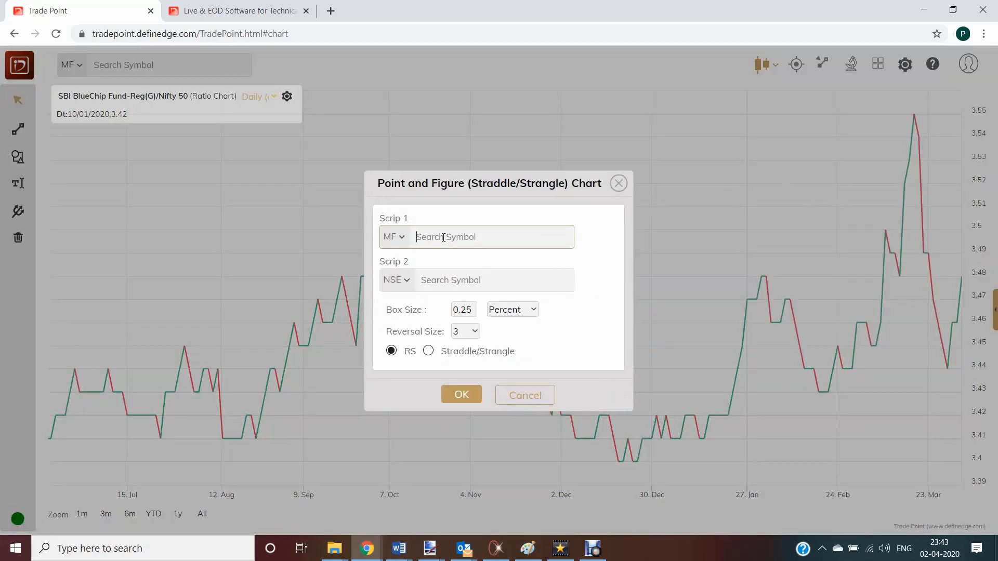
{"action": "type", "text": "nifty 5"}
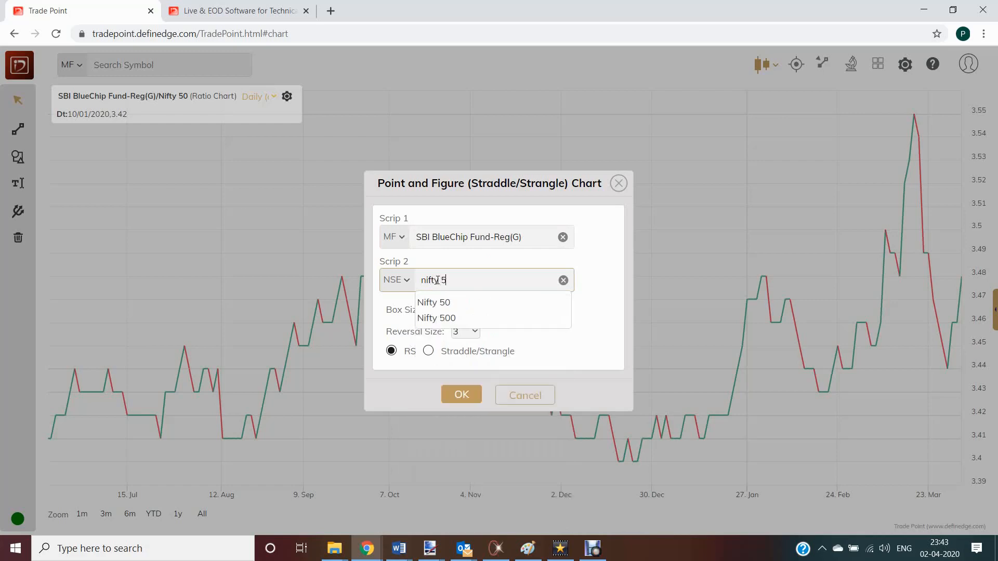
{"action": "left_click", "coordinate": [461, 394]}
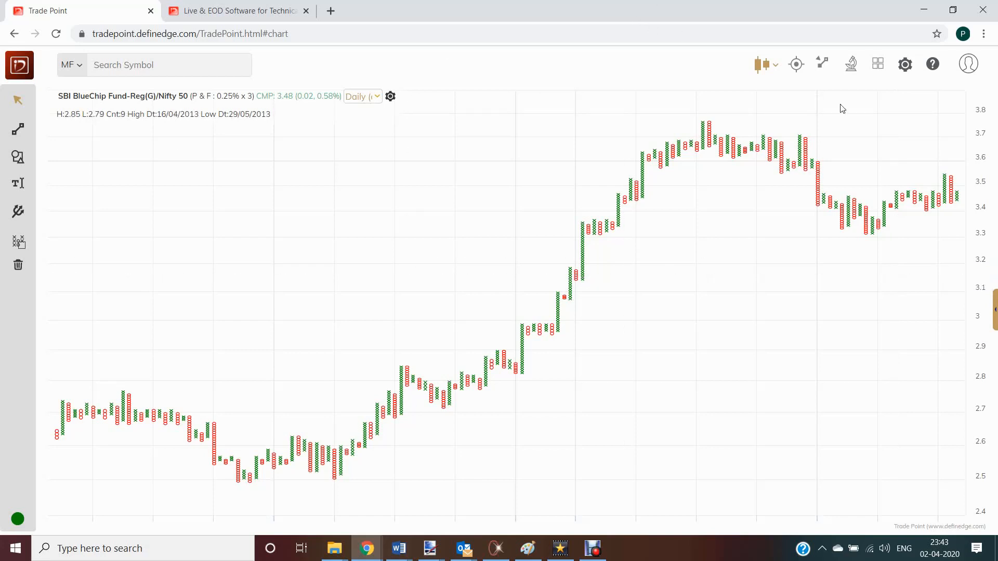
{"action": "left_click", "coordinate": [25, 213]}
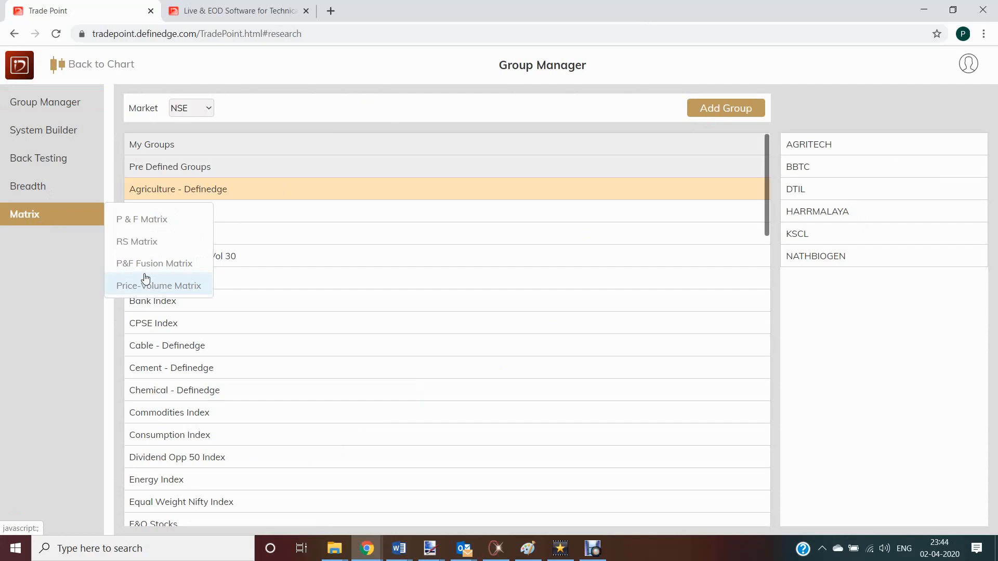
- Return to the SBI BlueChip/Nifty 50 P&F RS chart, then open Defined Edge's Mutual Fund Analysis page
{"action": "left_click", "coordinate": [158, 285]}
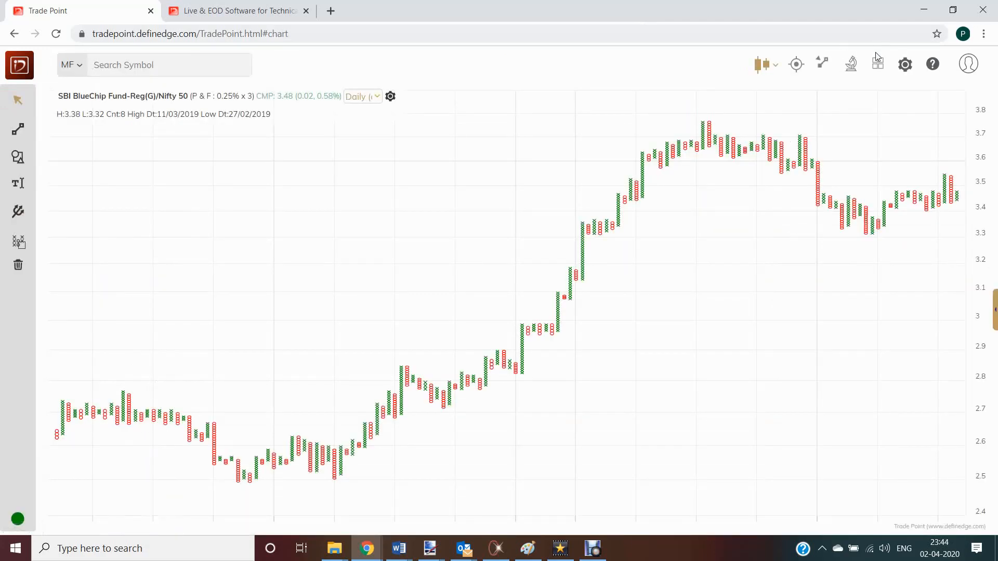
{"action": "left_click", "coordinate": [877, 64]}
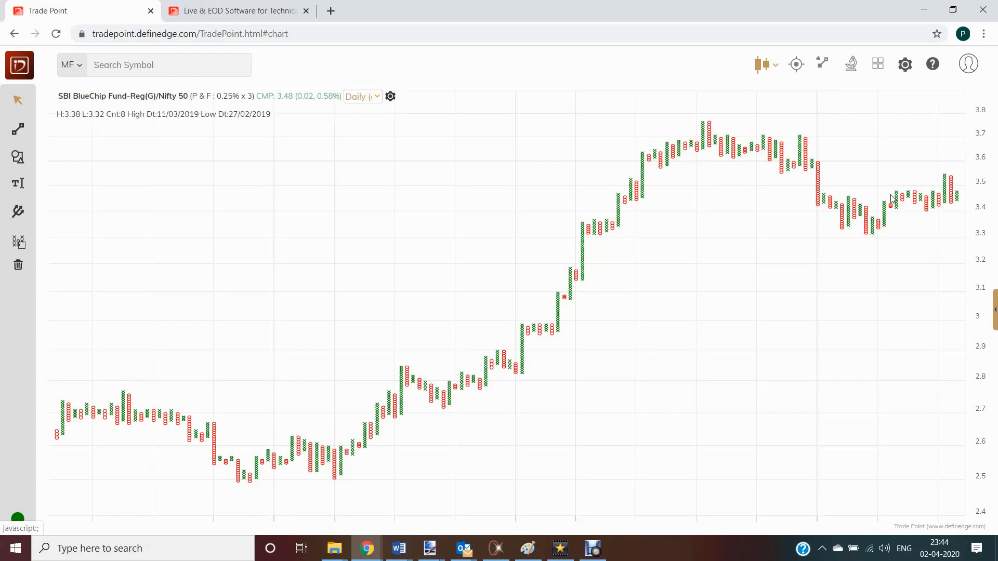
{"action": "left_click", "coordinate": [235, 11]}
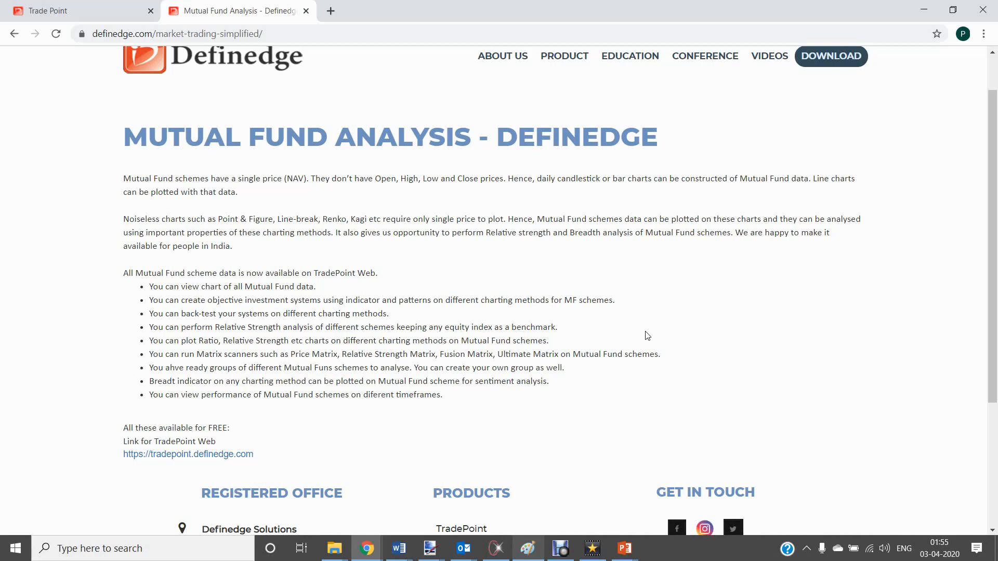
{"action": "mouse_move", "coordinate": [864, 357]}
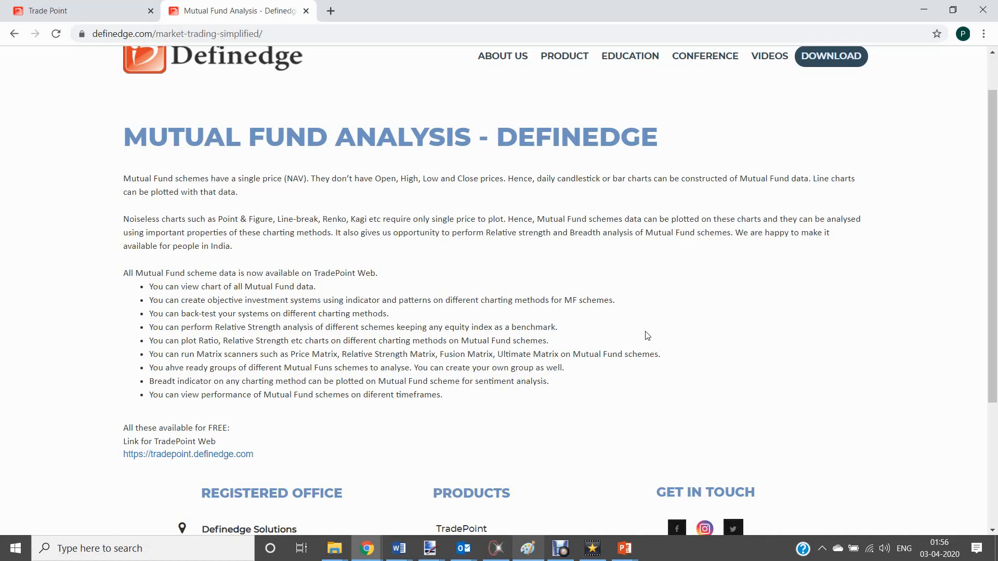
{"action": "left_click", "coordinate": [187, 454]}
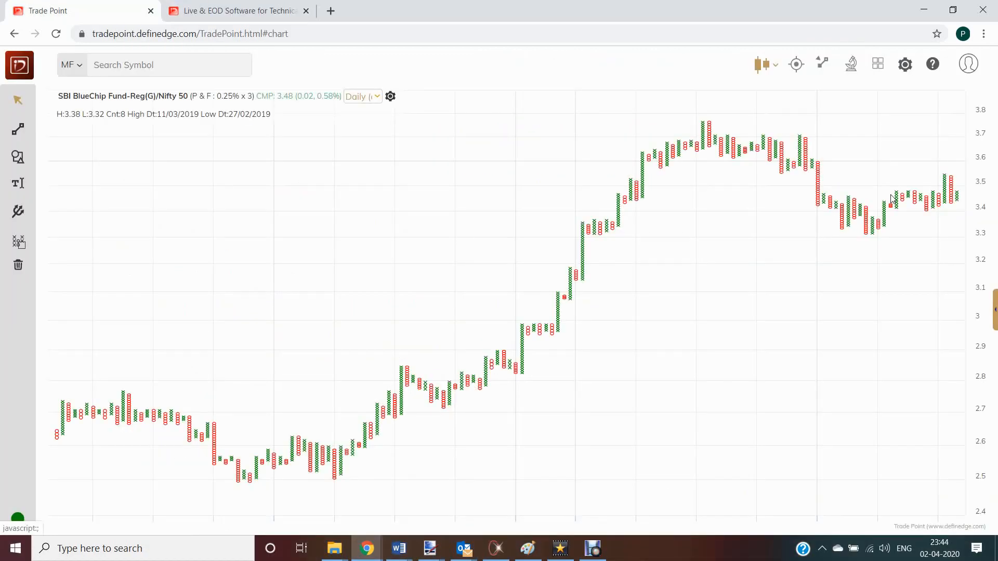